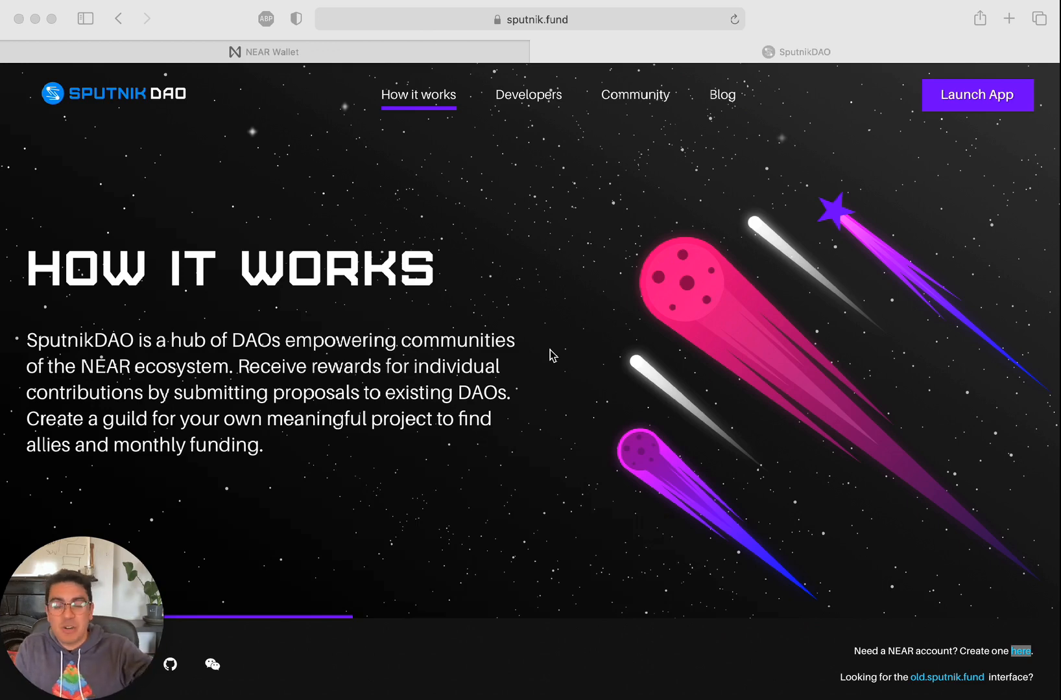
{"action": "mouse_move", "coordinate": [621, 345]}
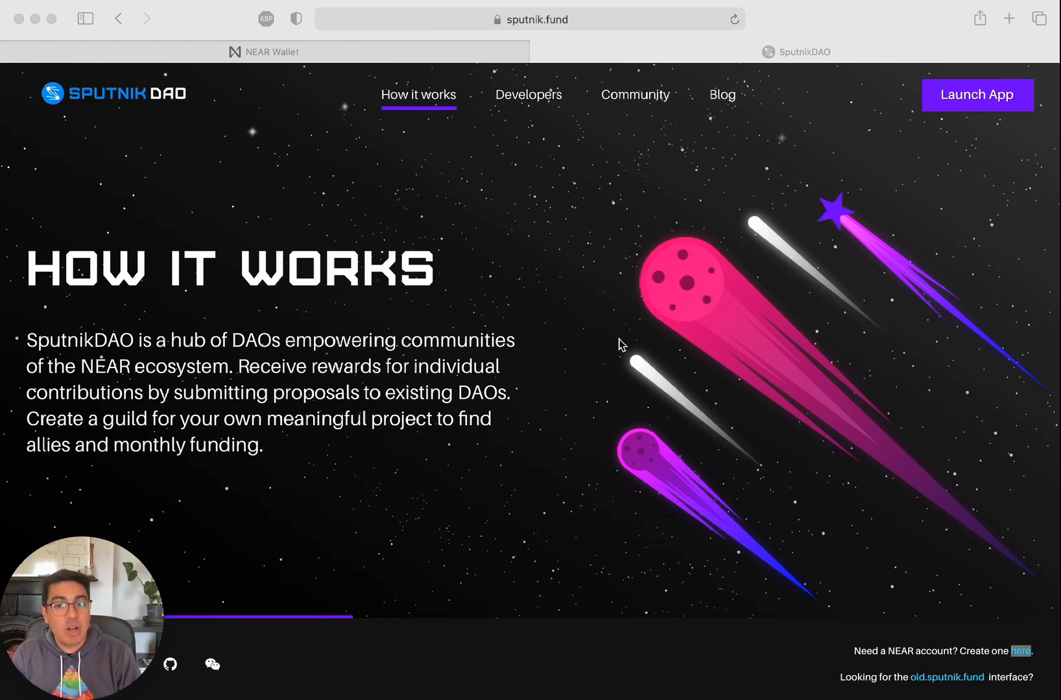
{"action": "mouse_move", "coordinate": [553, 369]}
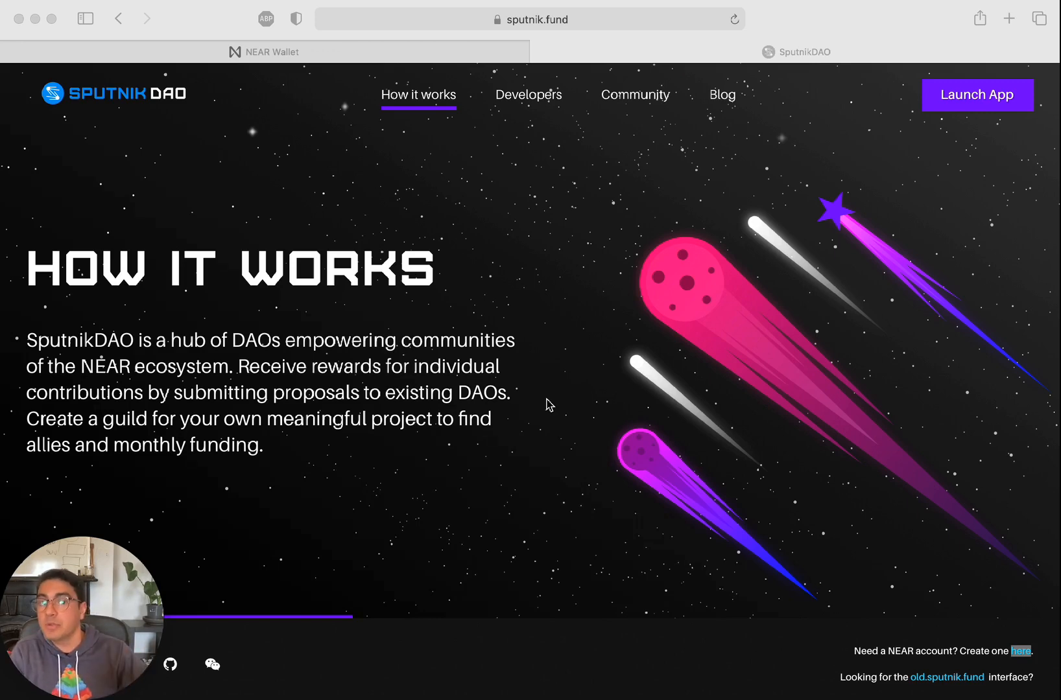
Go from the Developers section to launch the DAO app and reach the Select DAO list
{"action": "left_click", "coordinate": [527, 94]}
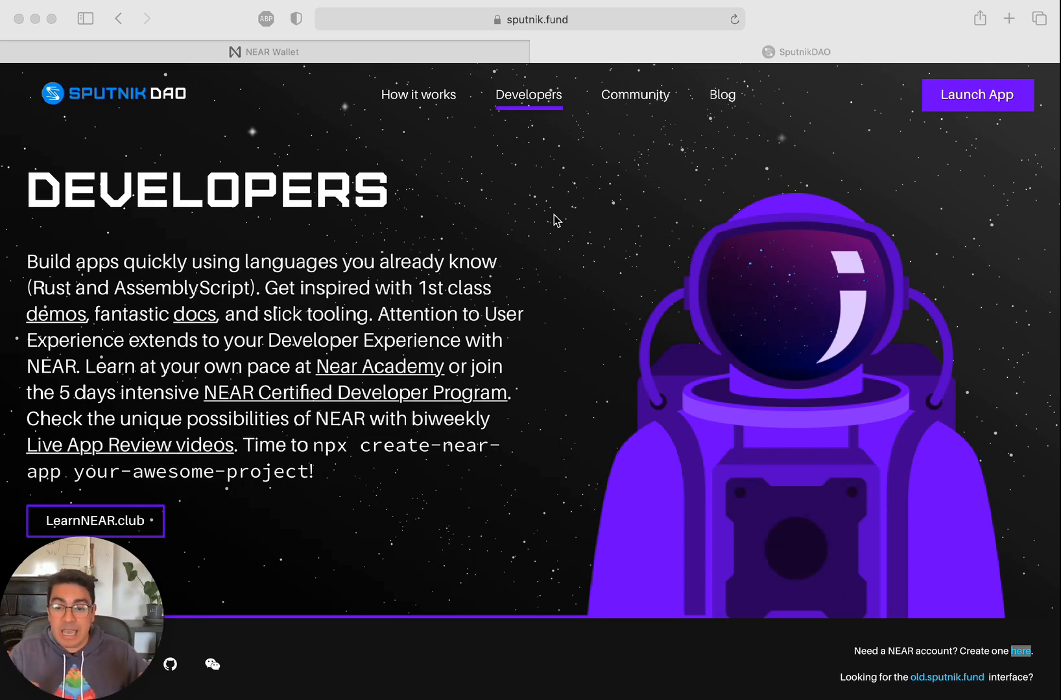
{"action": "mouse_move", "coordinate": [452, 354]}
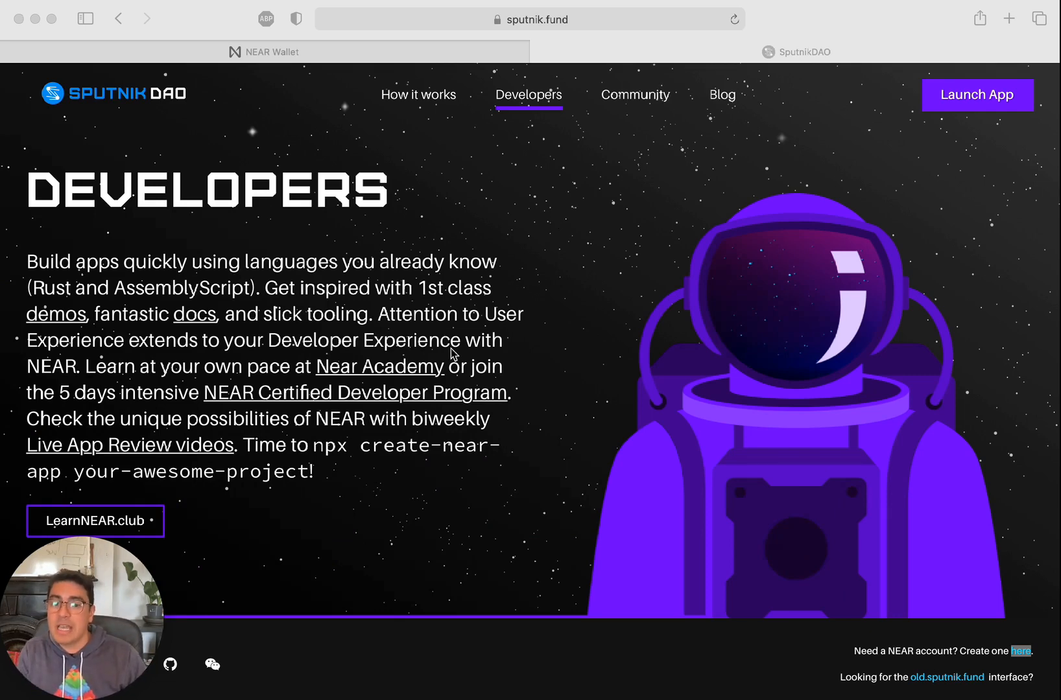
{"action": "left_click", "coordinate": [634, 95]}
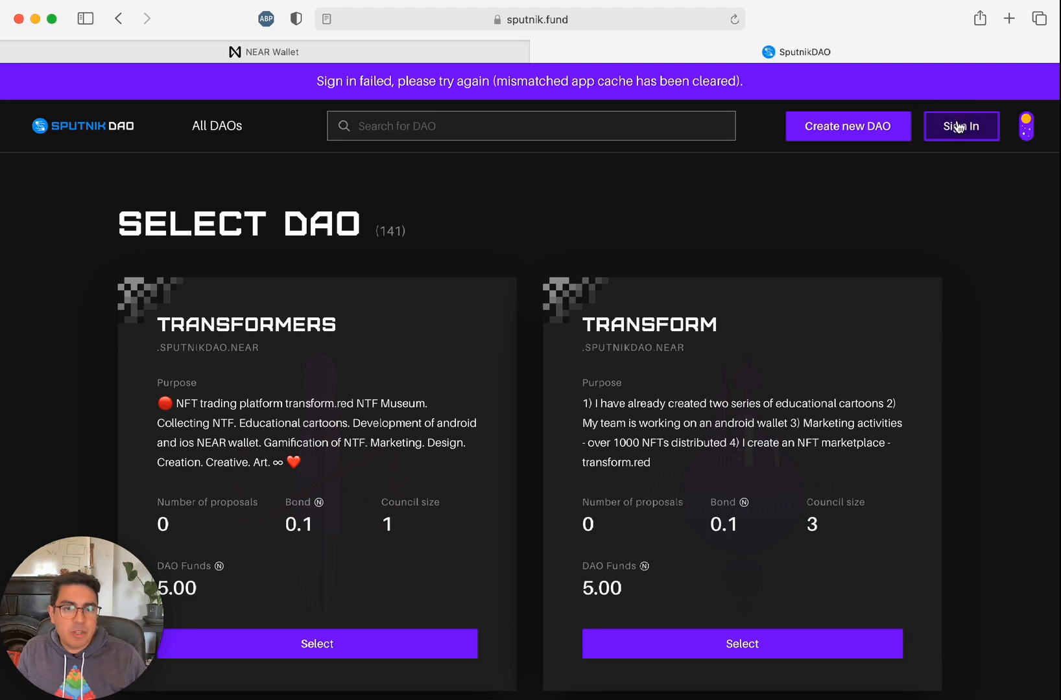
{"action": "left_click", "coordinate": [960, 126]}
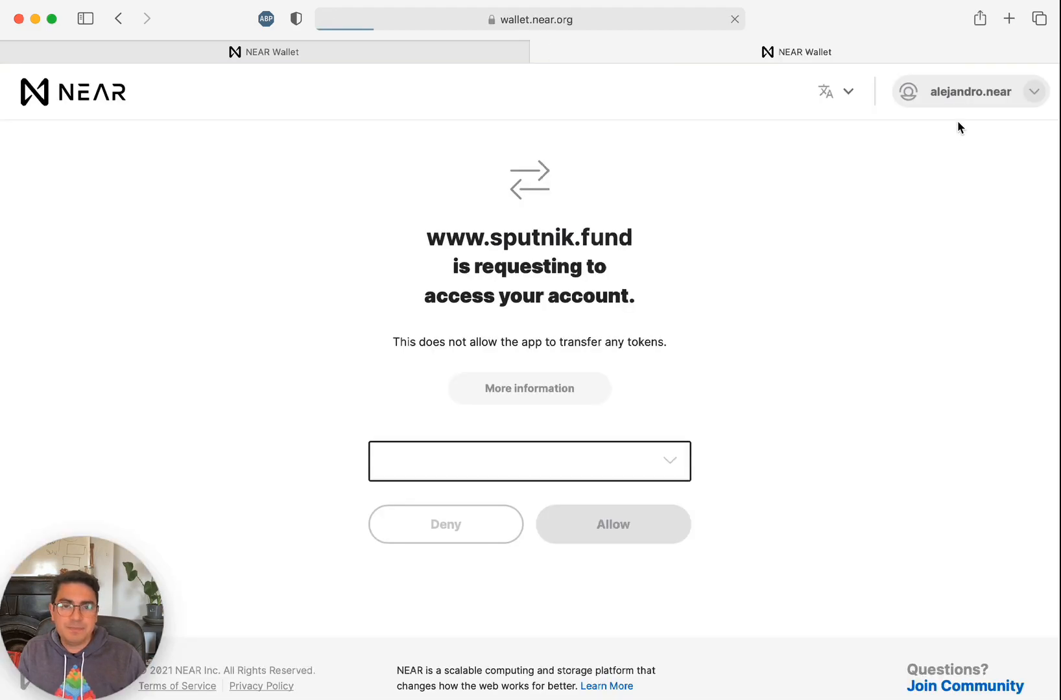
{"action": "left_click", "coordinate": [529, 461]}
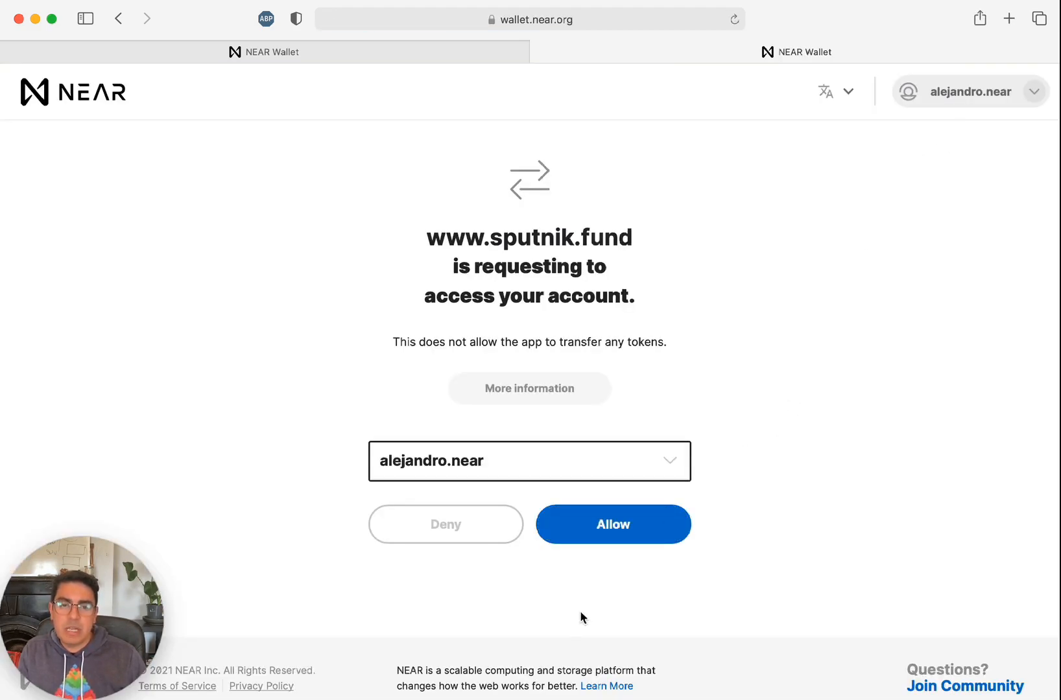
{"action": "left_click", "coordinate": [612, 524]}
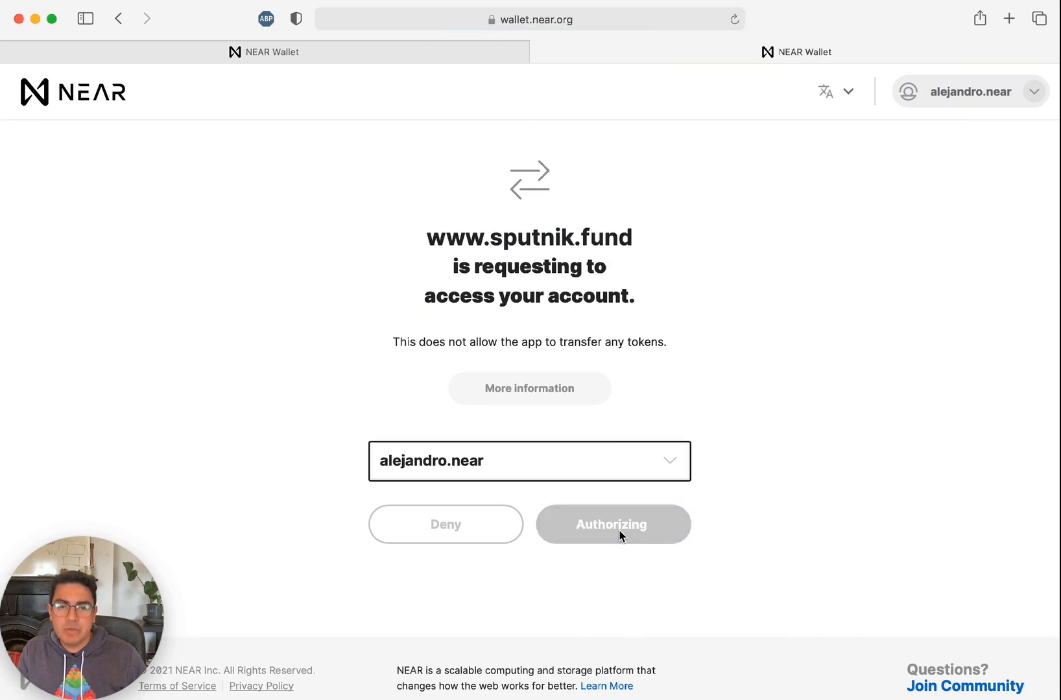
{"action": "mouse_move", "coordinate": [736, 455]}
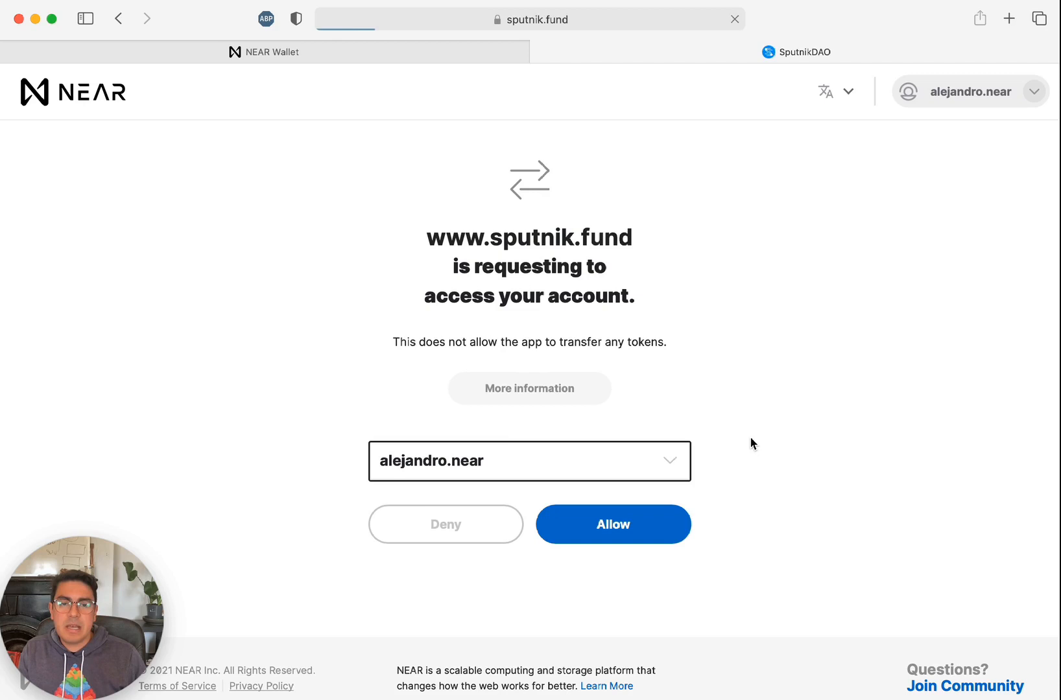
{"action": "left_click", "coordinate": [612, 524]}
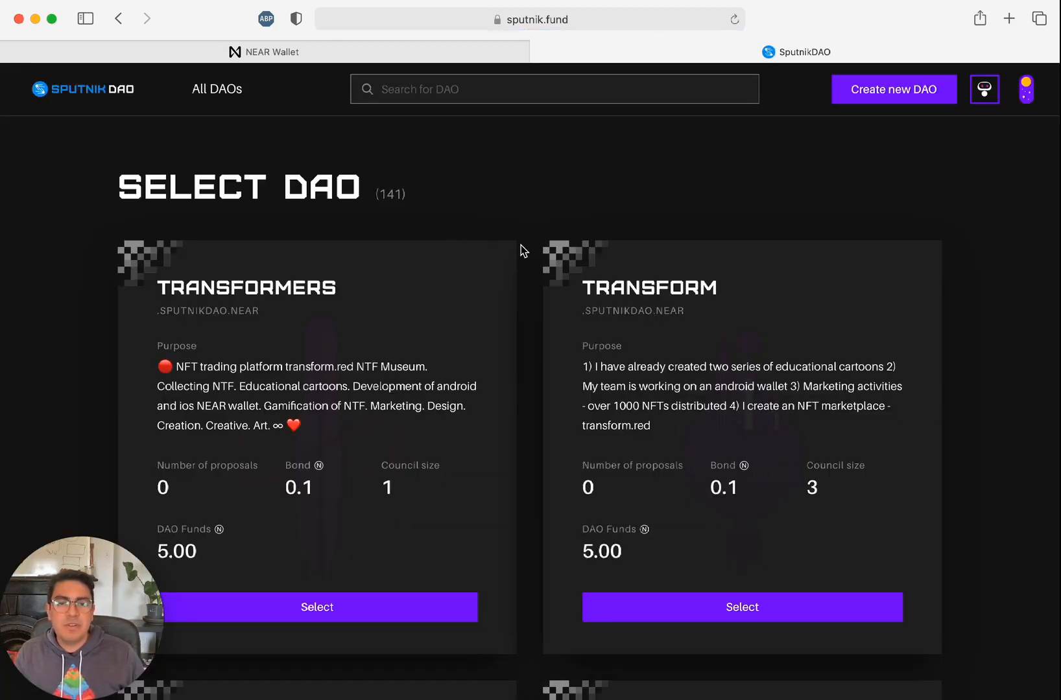
Start the Add New DAO form from the Select DAO page
{"action": "scroll", "scroll_direction": "down", "scroll_amount": 3}
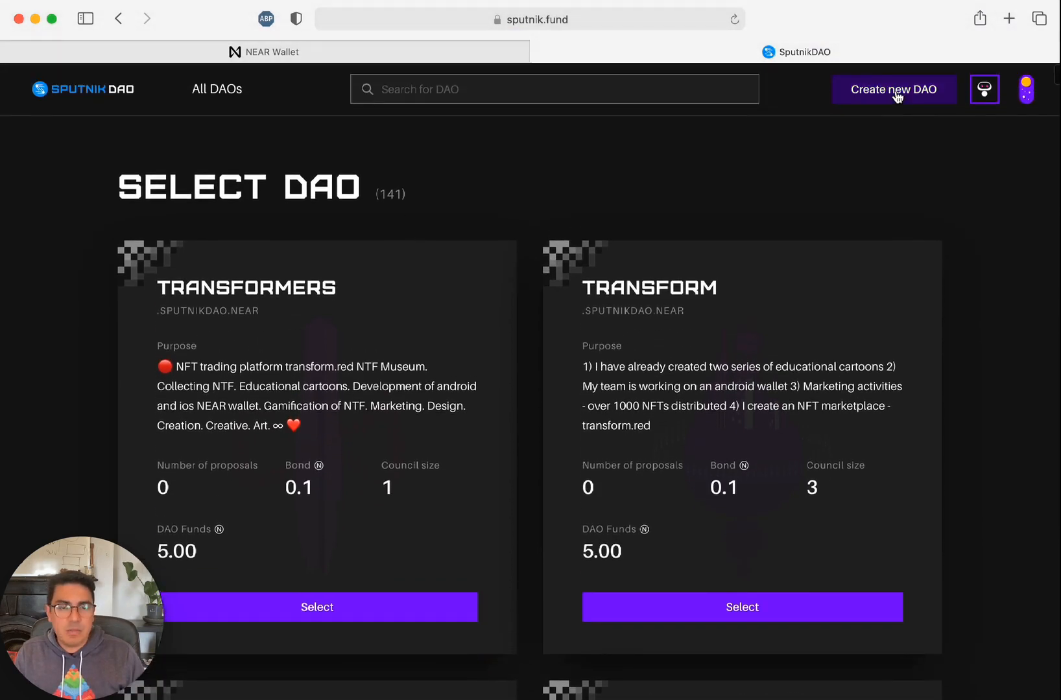
{"action": "left_click", "coordinate": [892, 89]}
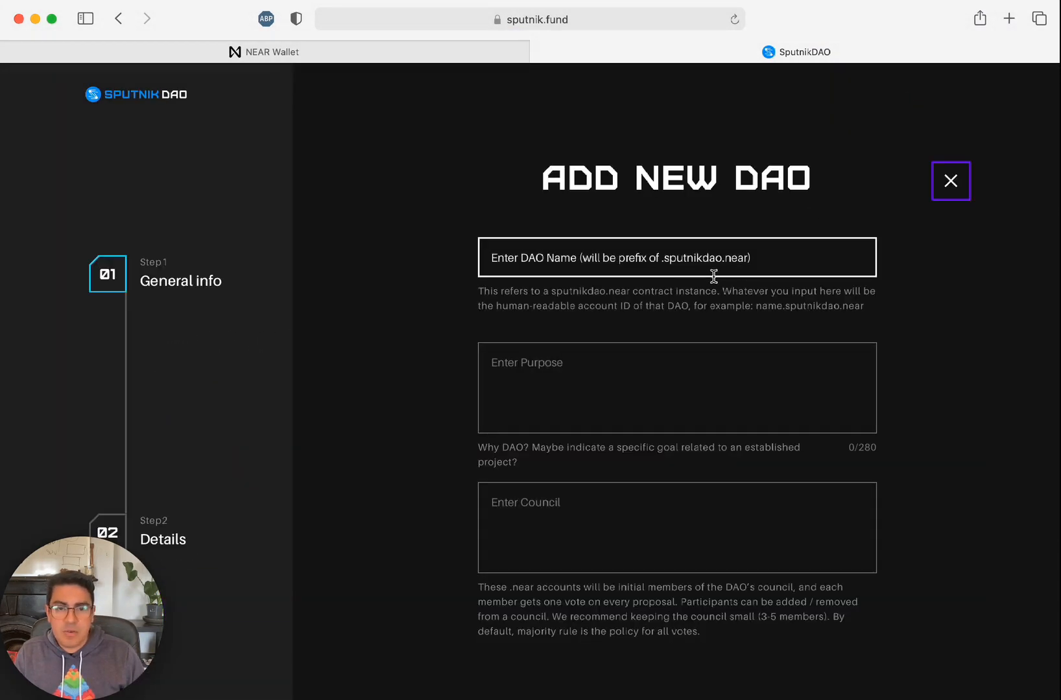
Enter the DAO name 'uxisnear' and begin the purpose with 'Silicon Craftsmen, Product'
{"action": "left_click", "coordinate": [676, 259]}
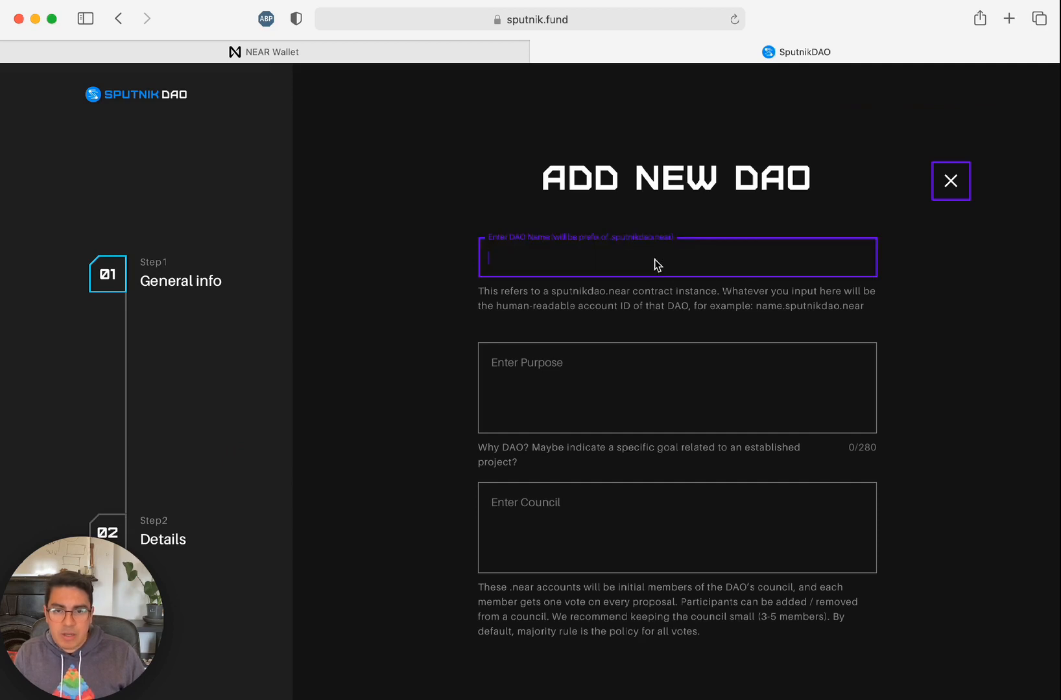
{"action": "type", "text": "uxisnear"}
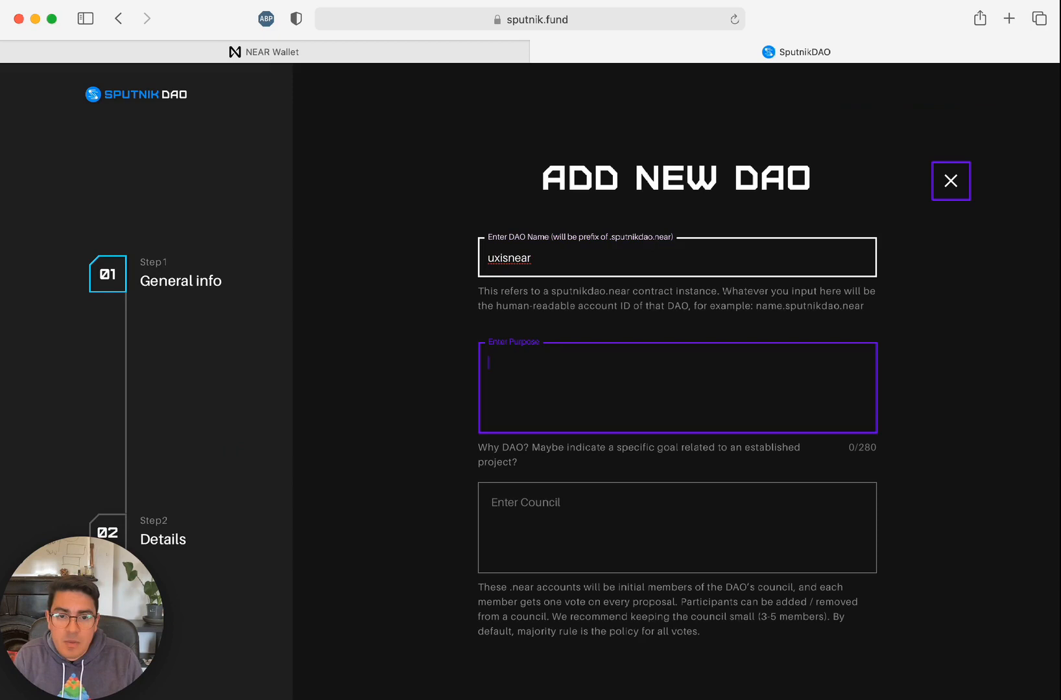
{"action": "type", "text": "Silicon Craftsmen, Product"}
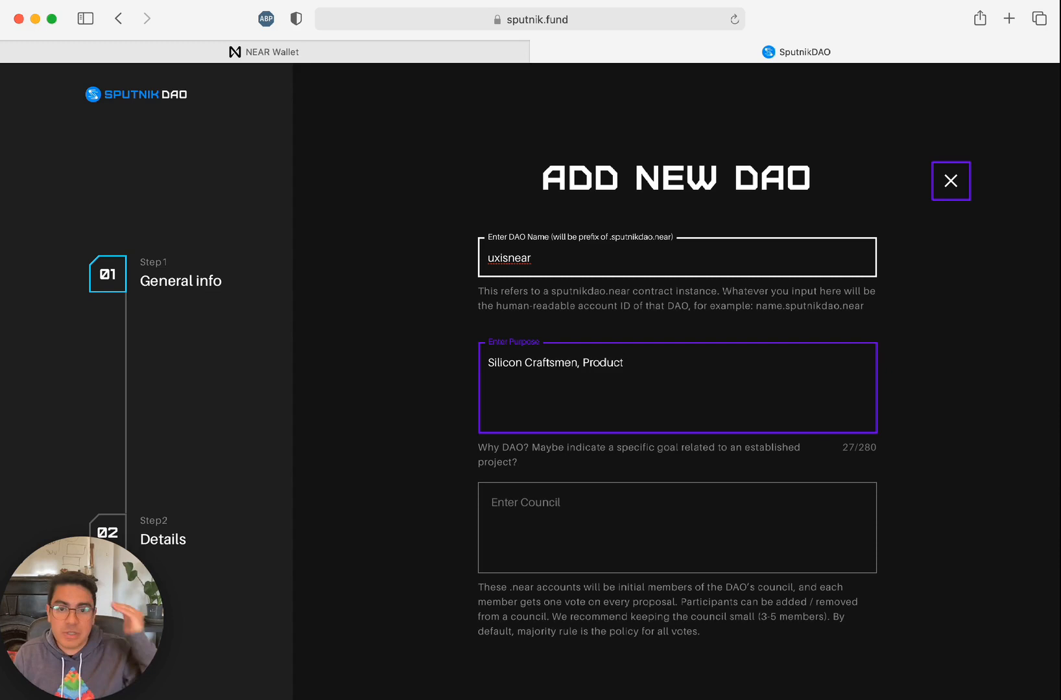
{"action": "mouse_move", "coordinate": [636, 287]}
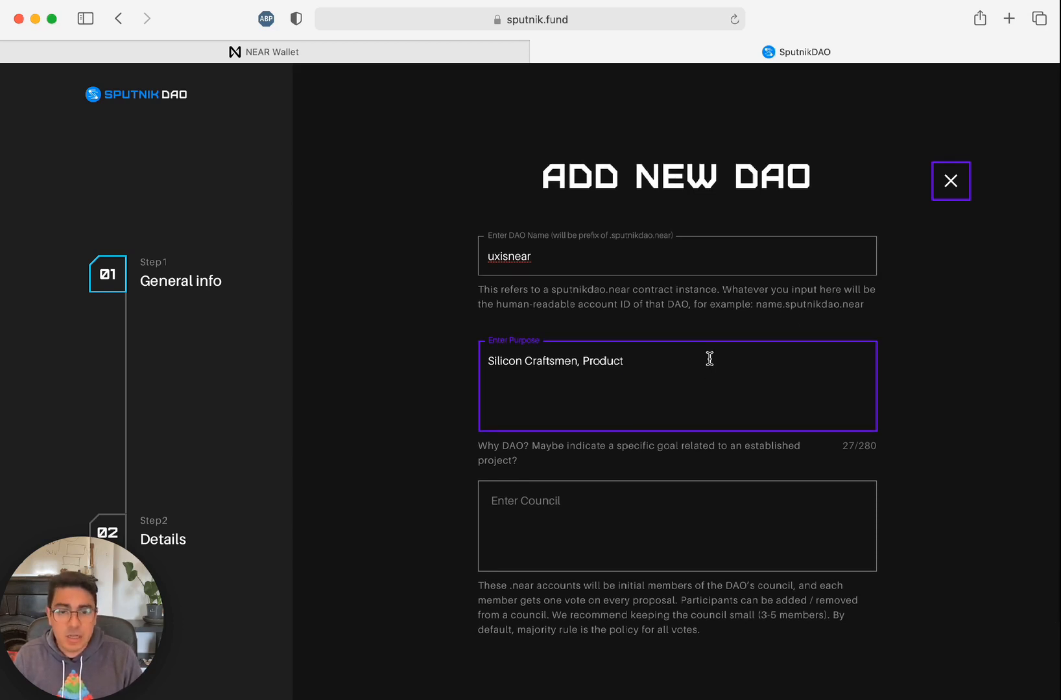
Complete the purpose: '& UX Guild.' funding community initiatives that advance the guild mission and vision
{"action": "type", "text": "&"}
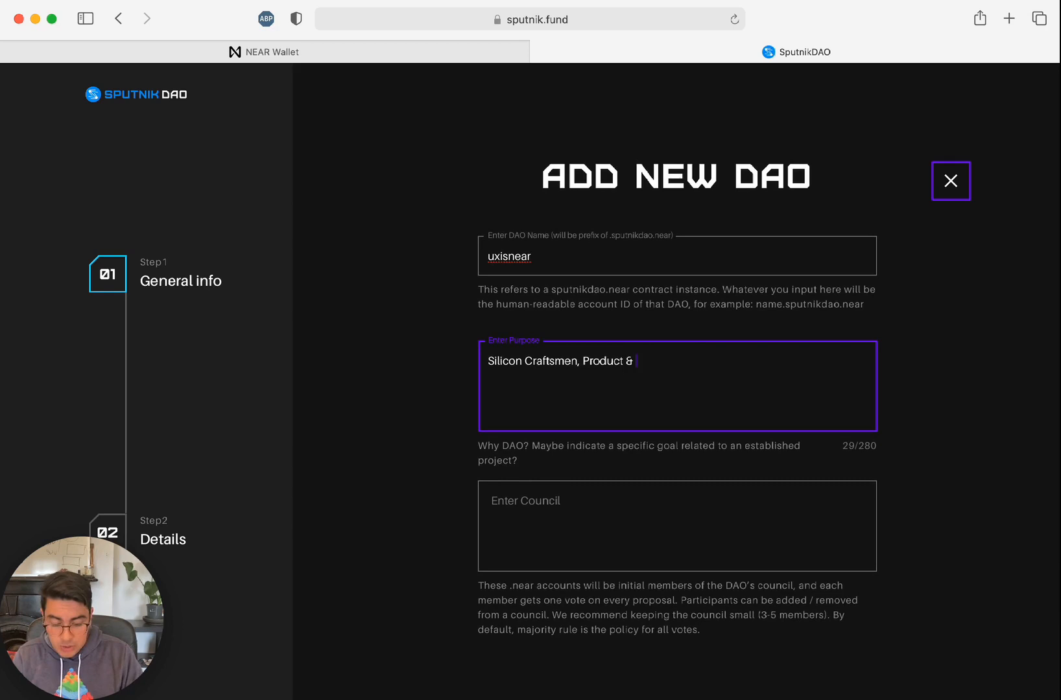
{"action": "type", "text": "UX i"}
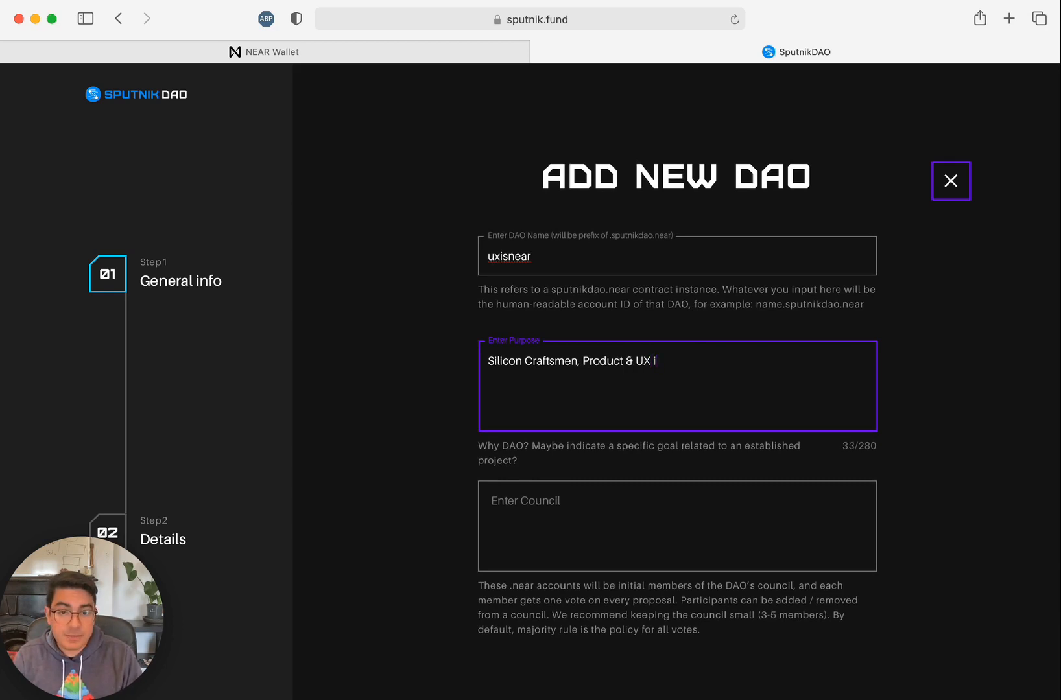
{"action": "key", "text": "backspace"}
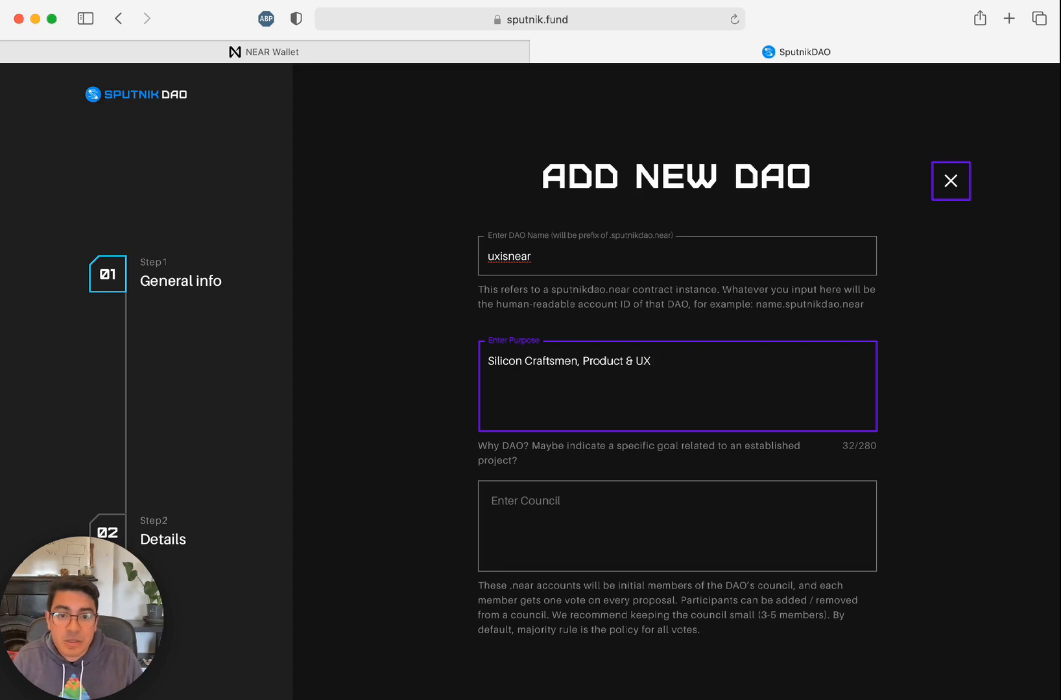
{"action": "type", "text": "Gu"}
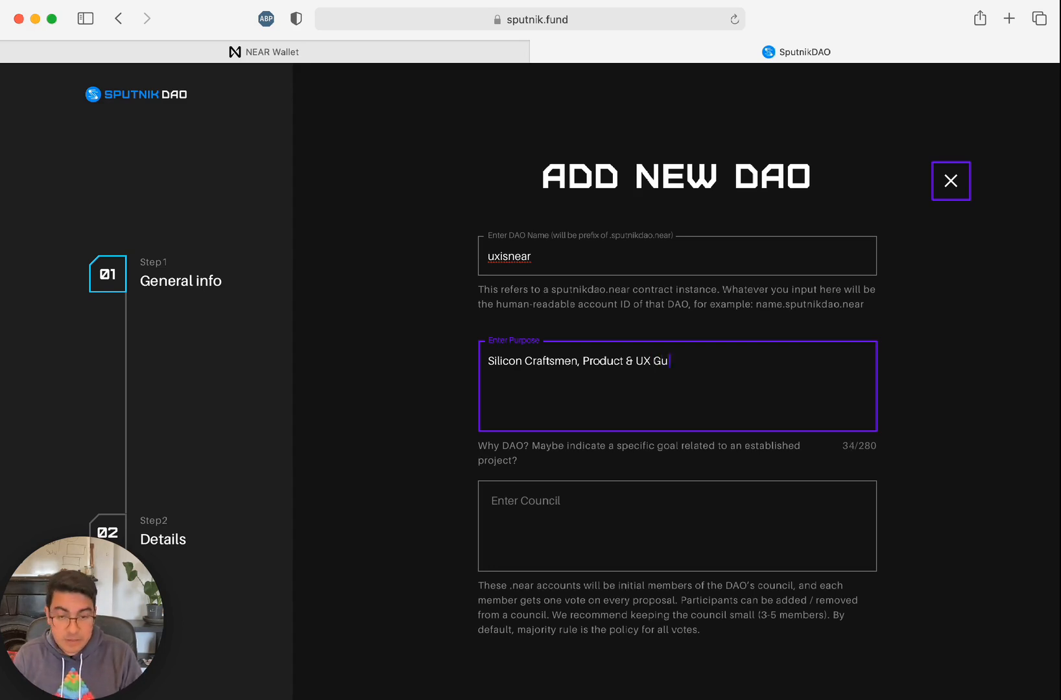
{"action": "type", "text": "ild. DAO to fund"}
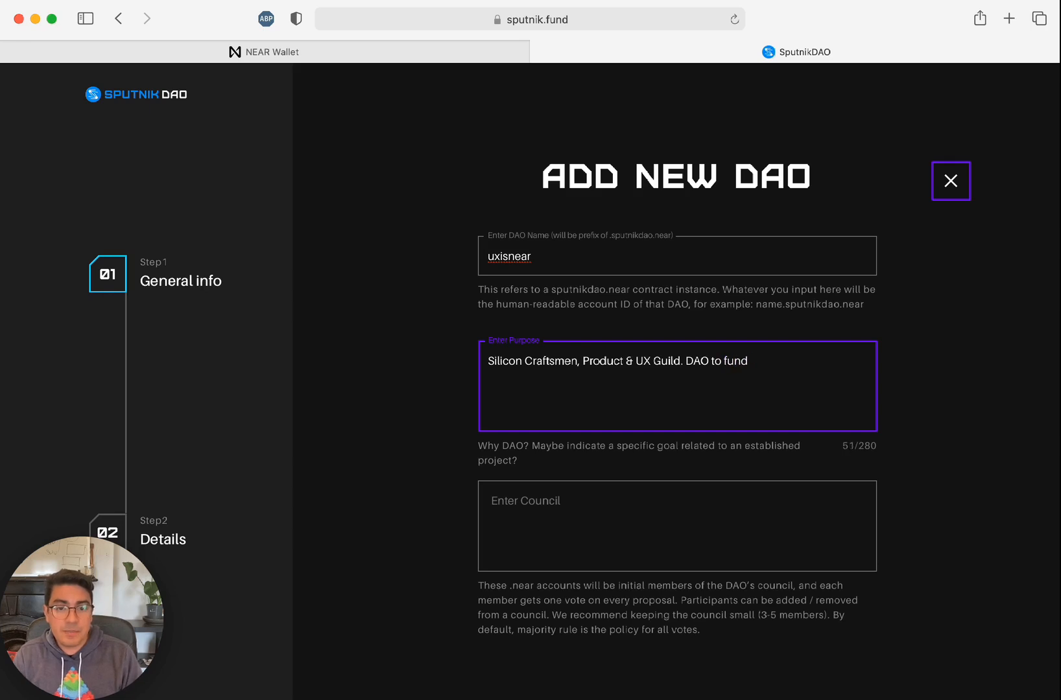
{"action": "type", "text": "community i"}
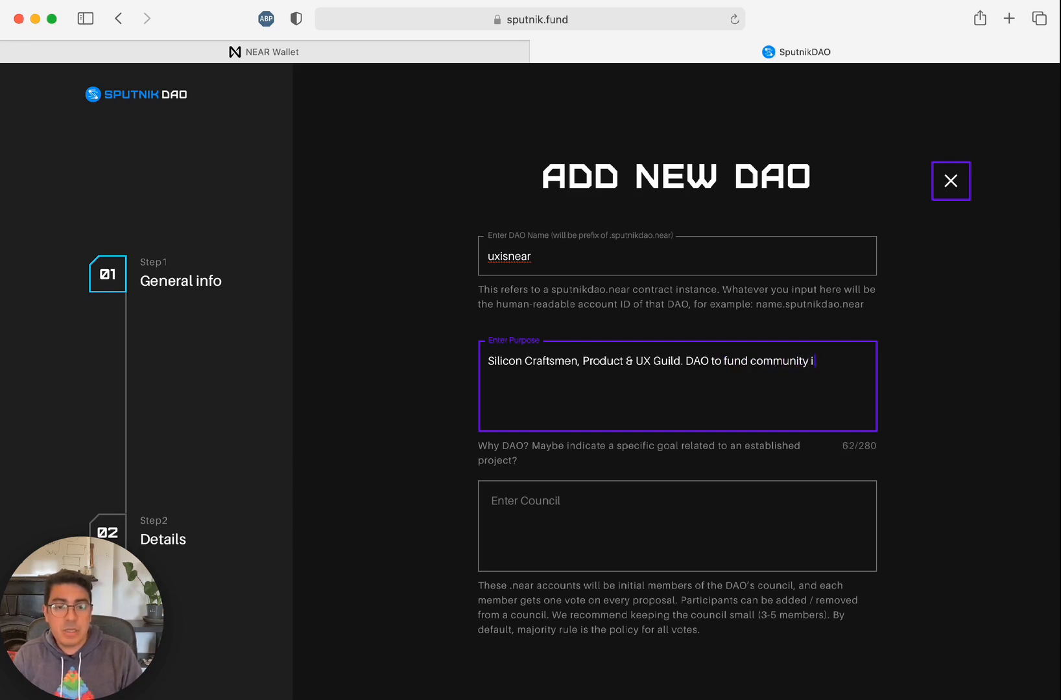
{"action": "type", "text": "nitiatives t"}
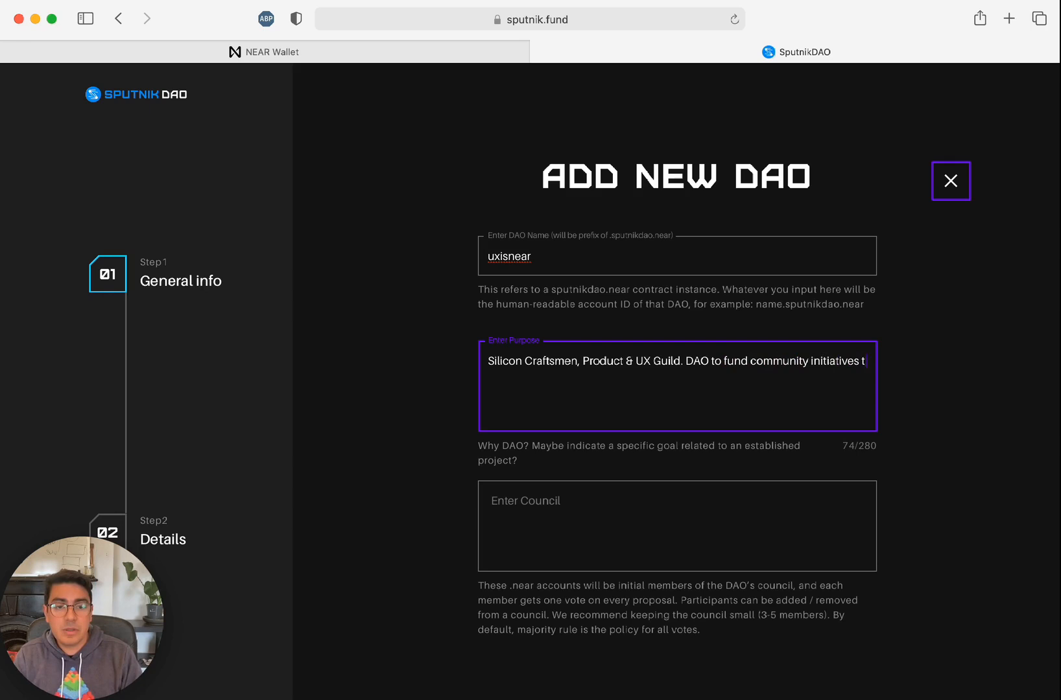
{"action": "type", "text": "that advance the"}
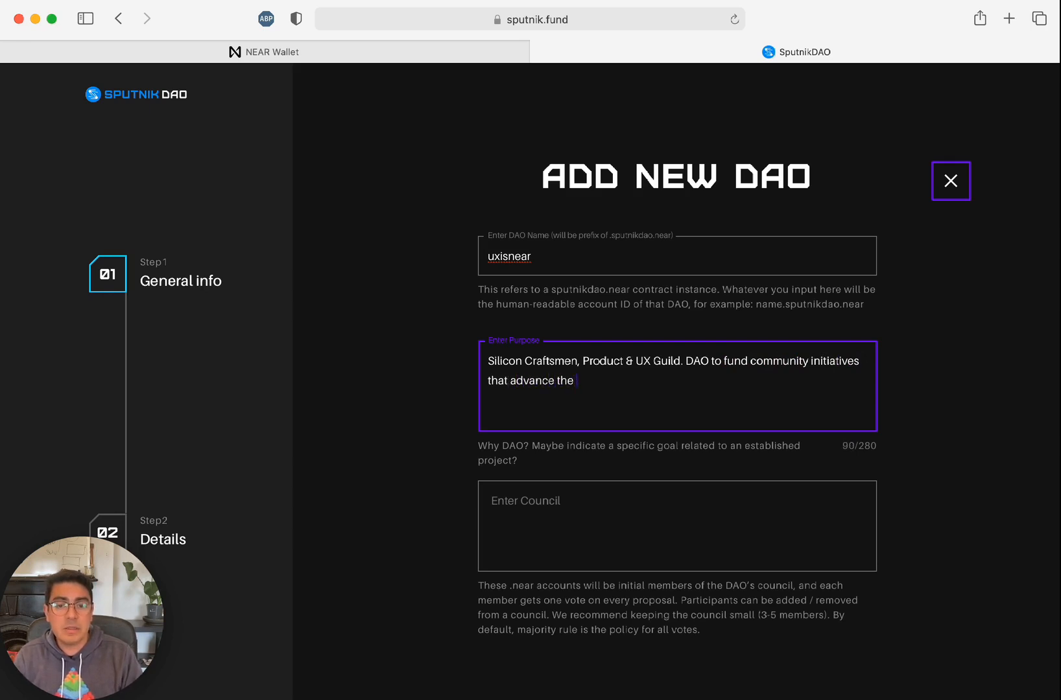
{"action": "type", "text": "guild'd mission and mission."}
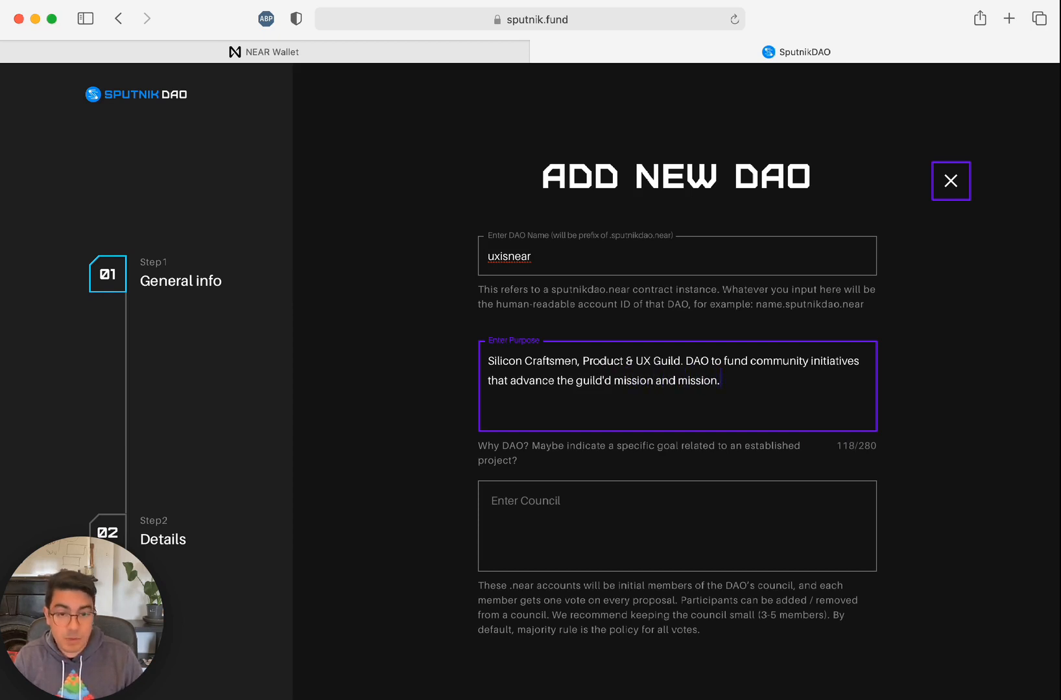
{"action": "type", "text": "vission"}
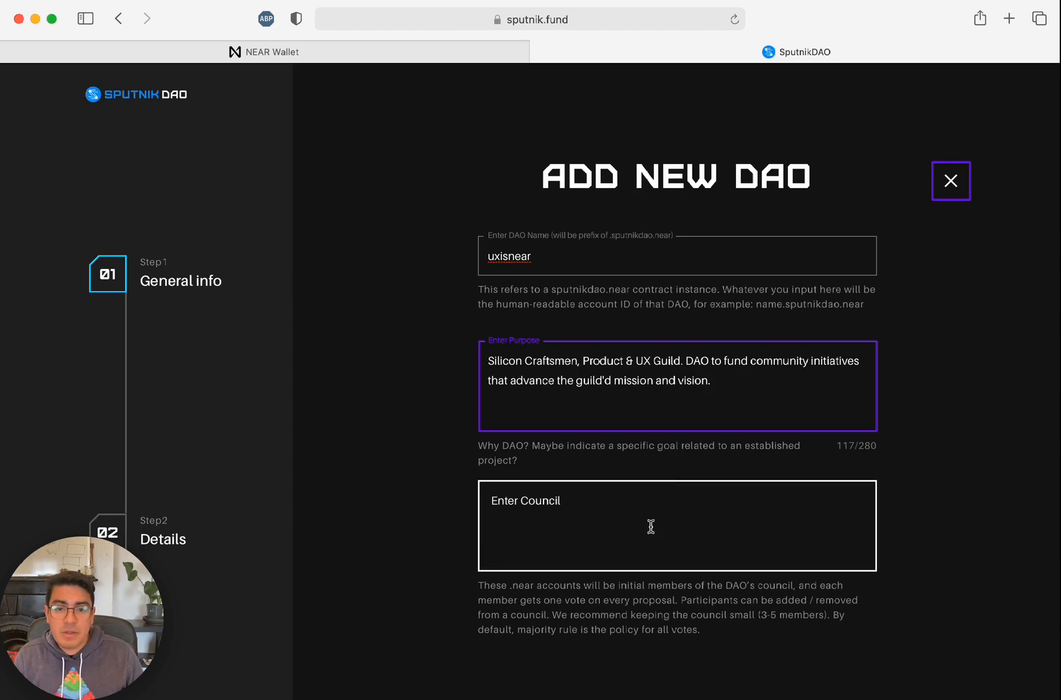
{"action": "type", "text": "alejandro.near"}
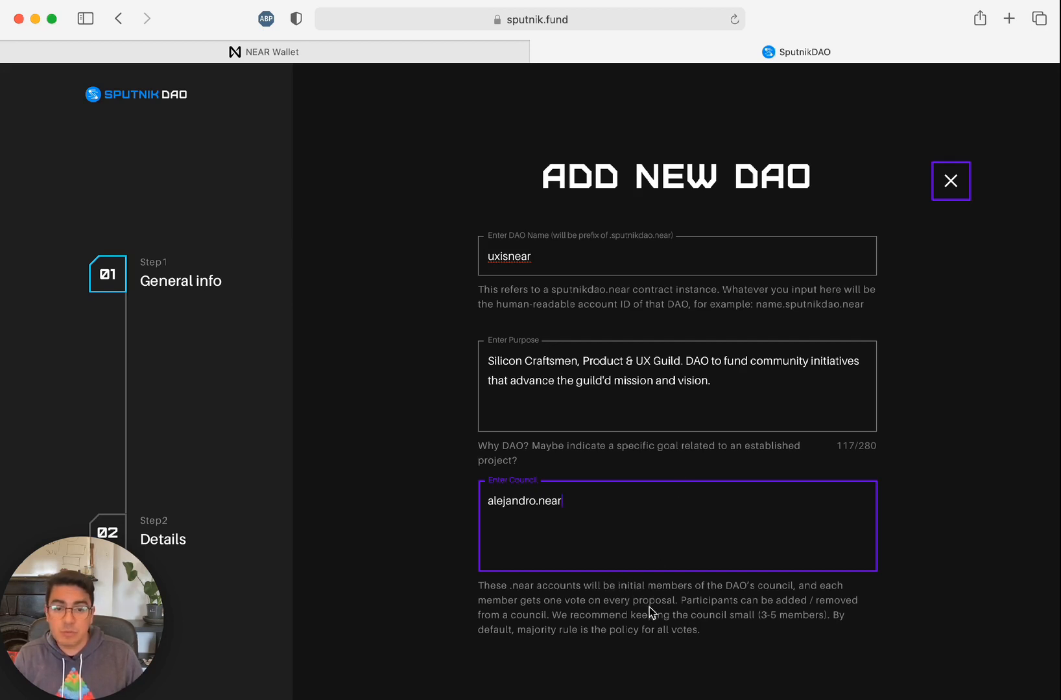
{"action": "mouse_move", "coordinate": [753, 618]}
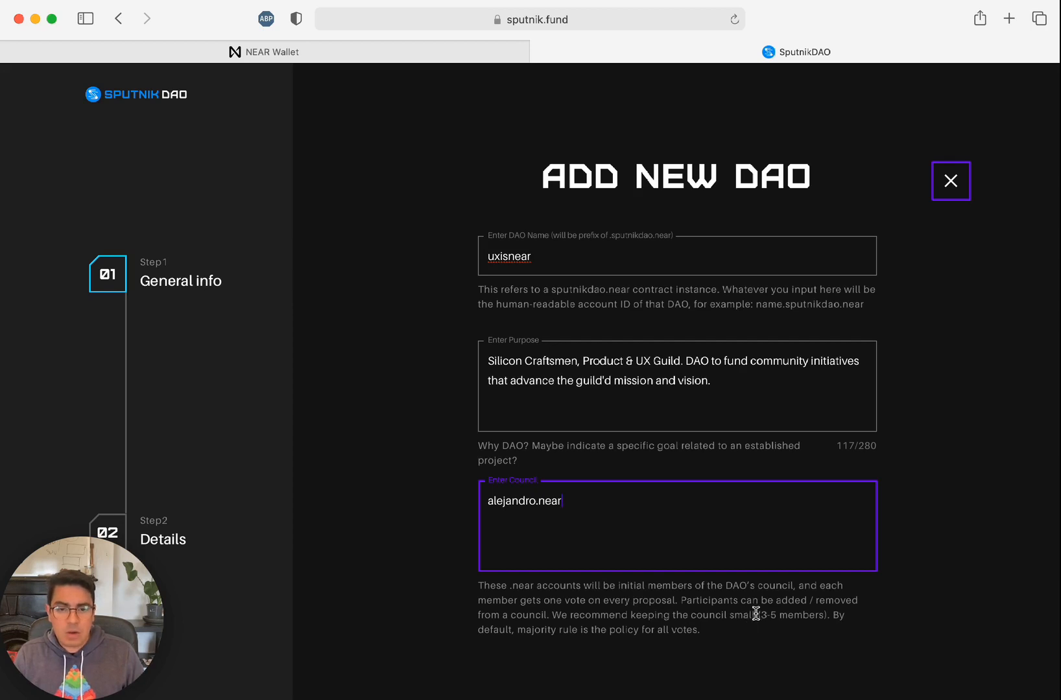
{"action": "mouse_move", "coordinate": [826, 627]}
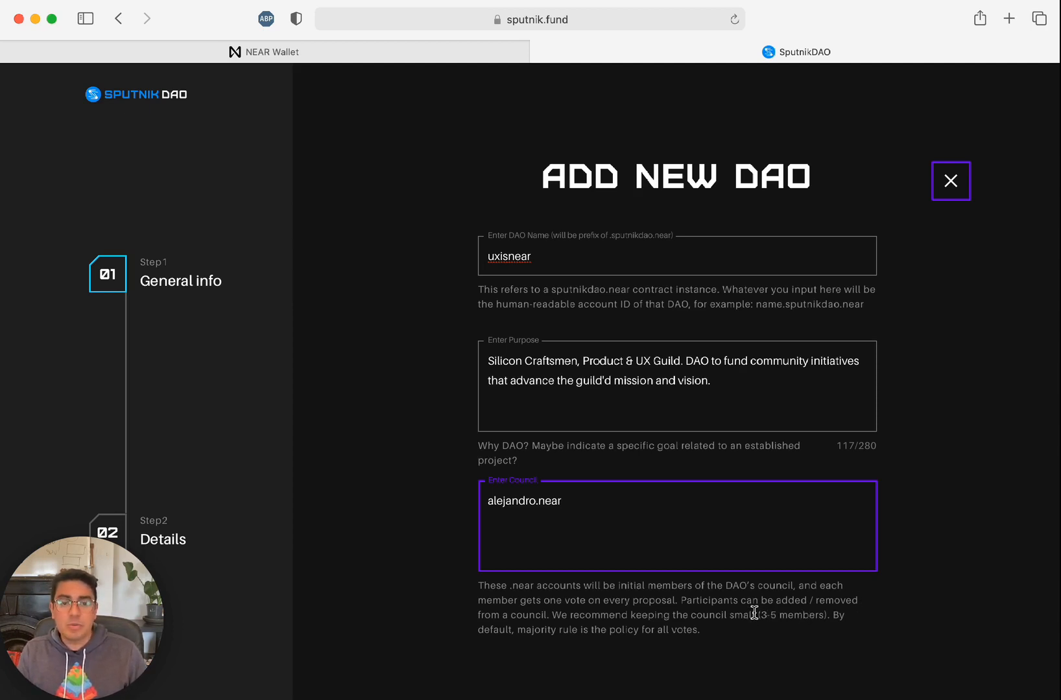
{"action": "scroll", "scroll_direction": "down", "scroll_amount": 3}
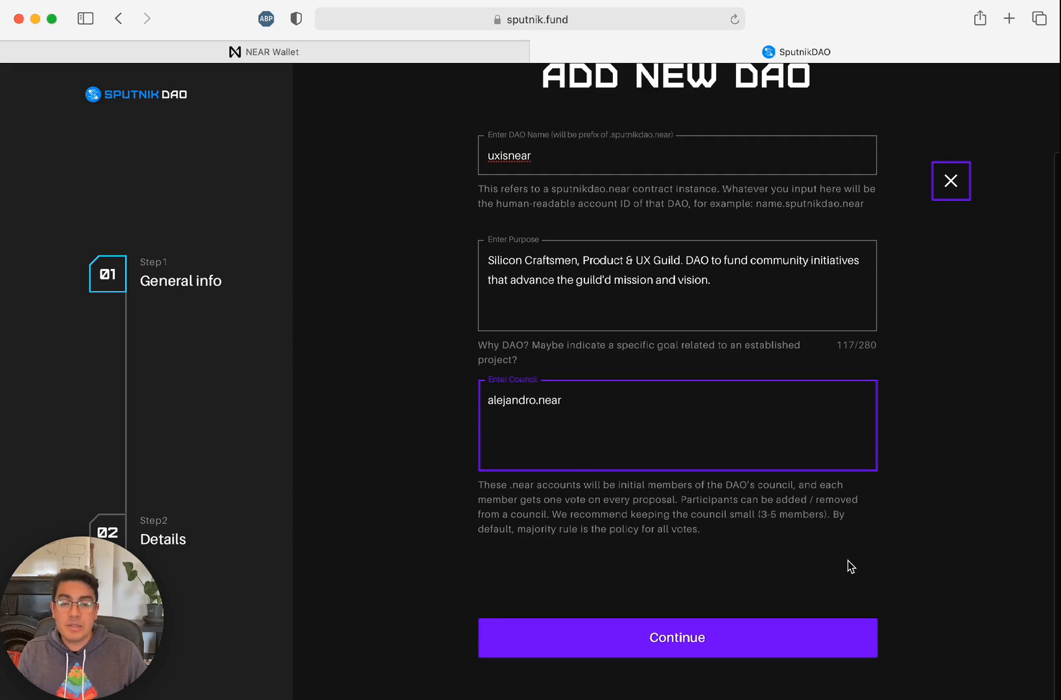
{"action": "mouse_move", "coordinate": [863, 555]}
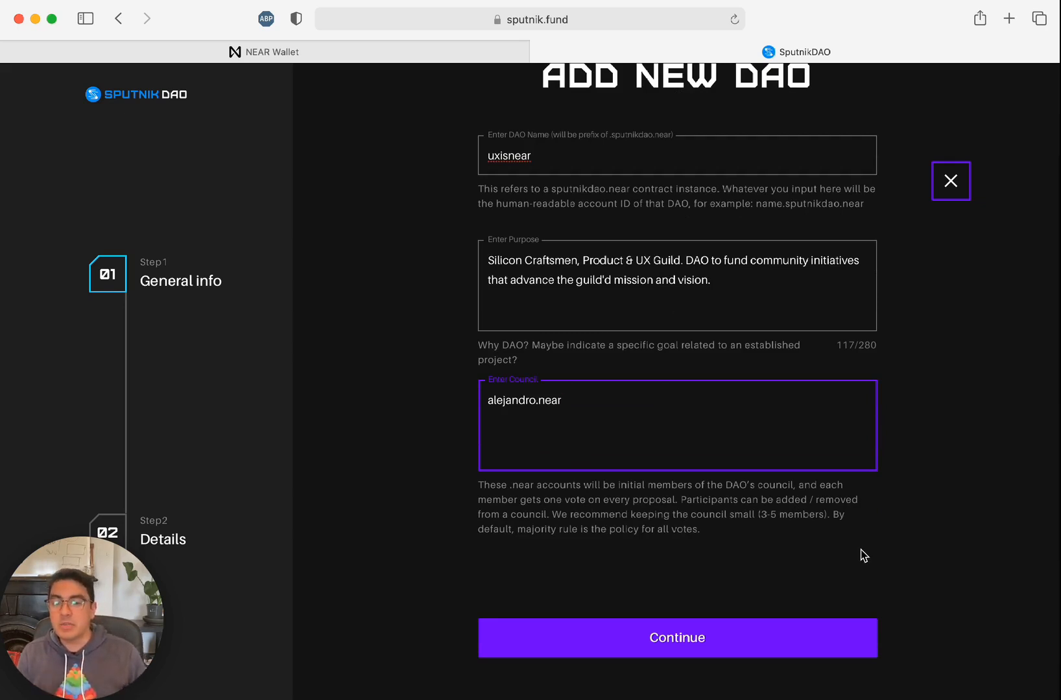
Set the bond to 1 NEAR and the initial transfer to 50 NEAR, keeping the 168-hour vote period
{"action": "left_click", "coordinate": [676, 637]}
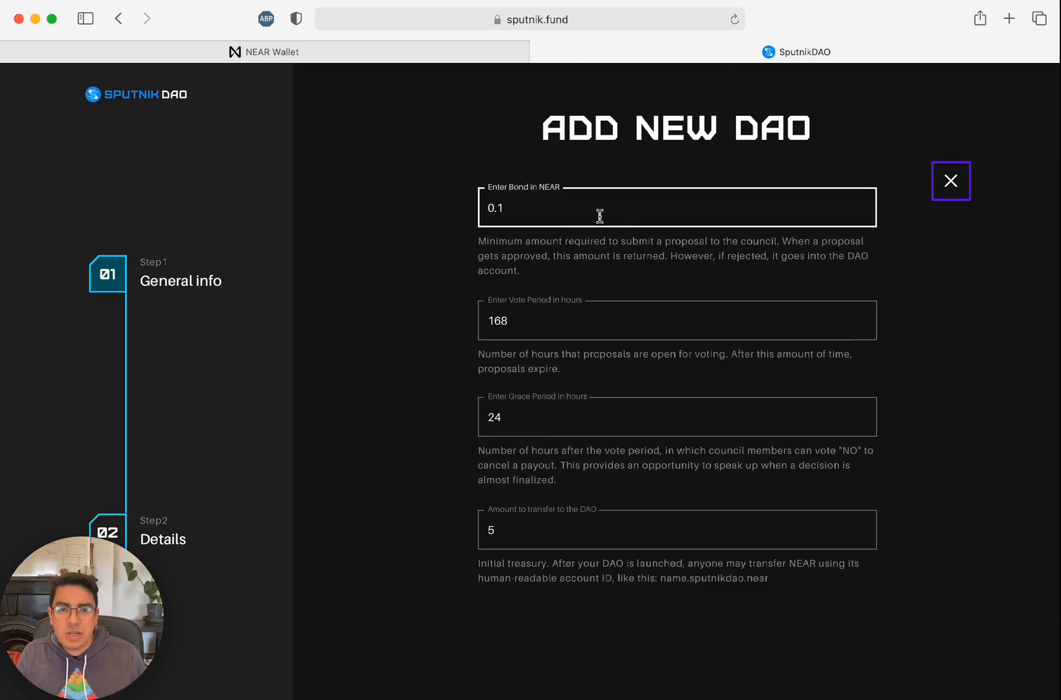
{"action": "mouse_move", "coordinate": [593, 275]}
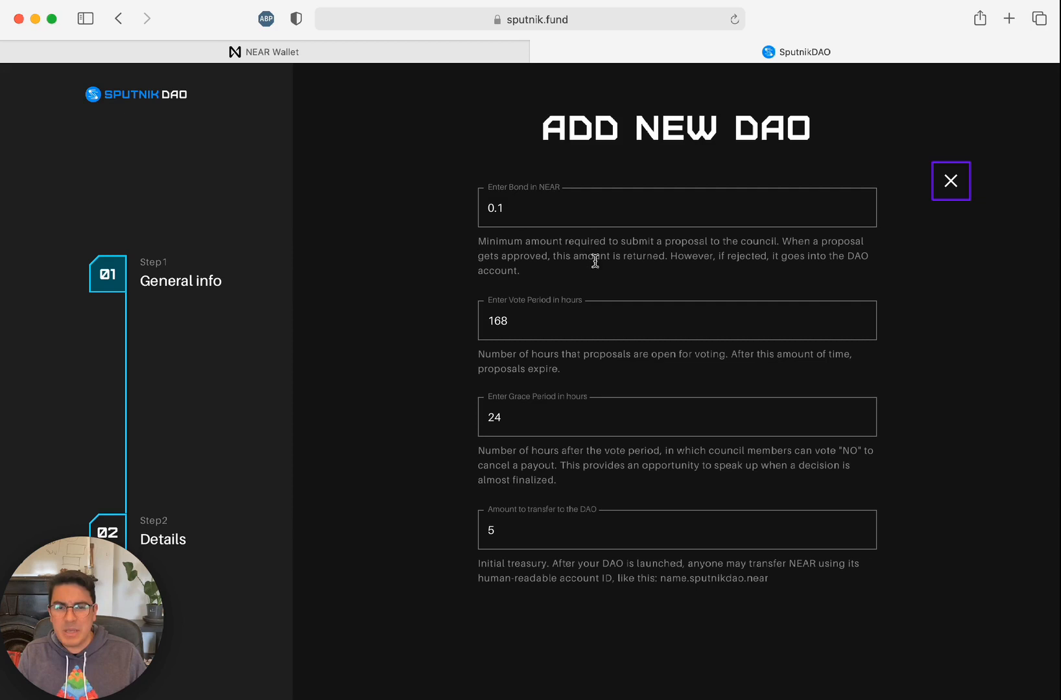
{"action": "type", "text": "-4"}
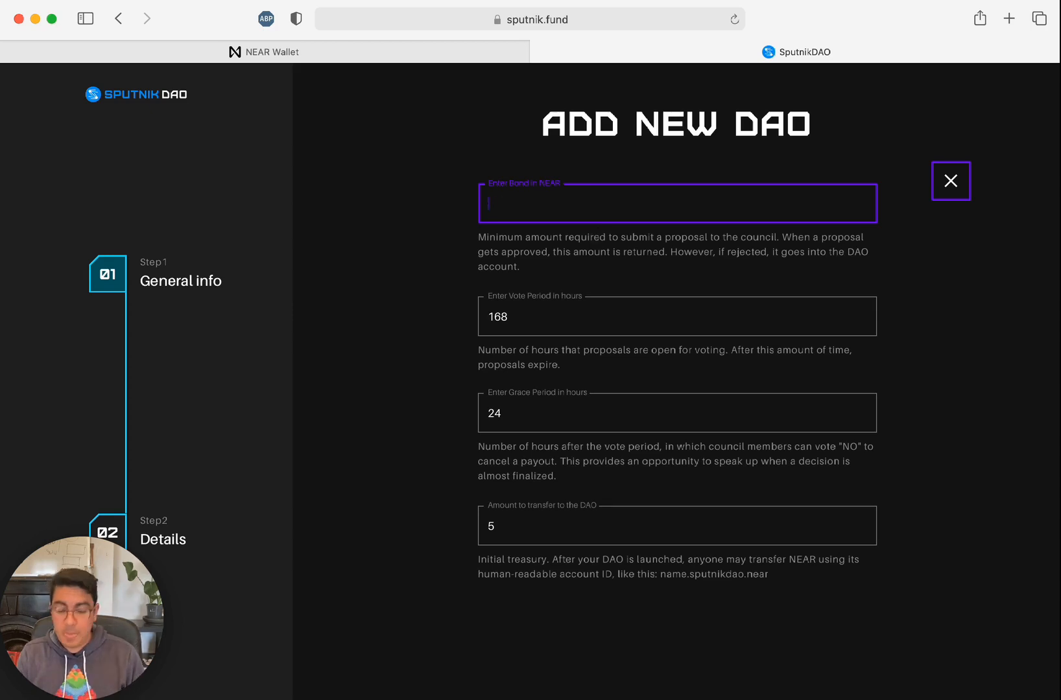
{"action": "type", "text": "1"}
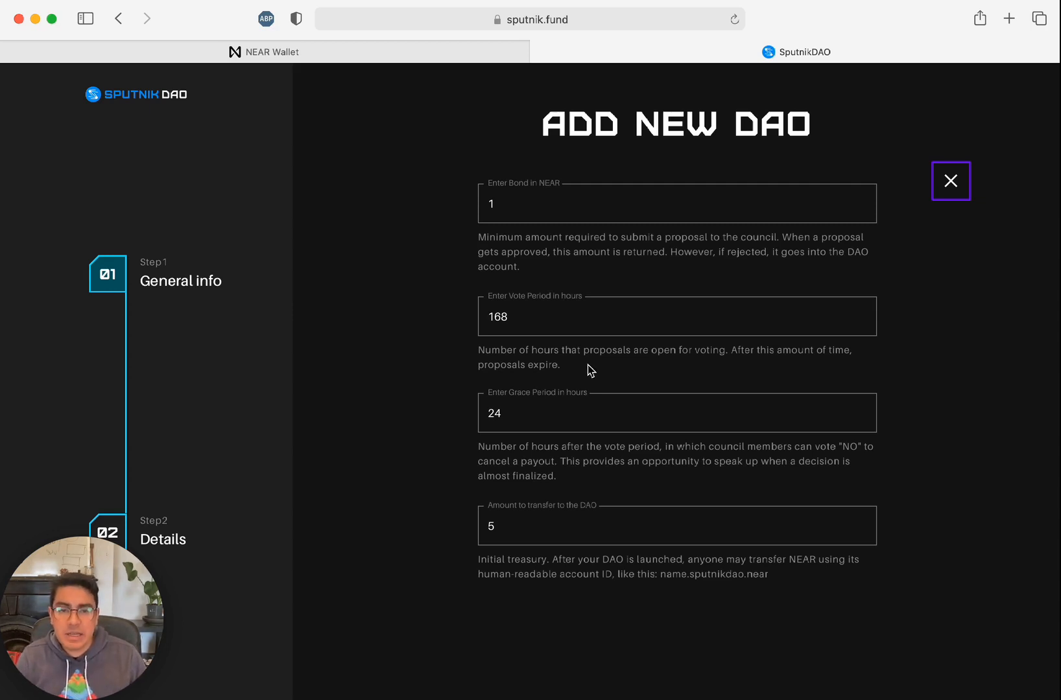
{"action": "scroll", "scroll_direction": "down", "scroll_amount": 3}
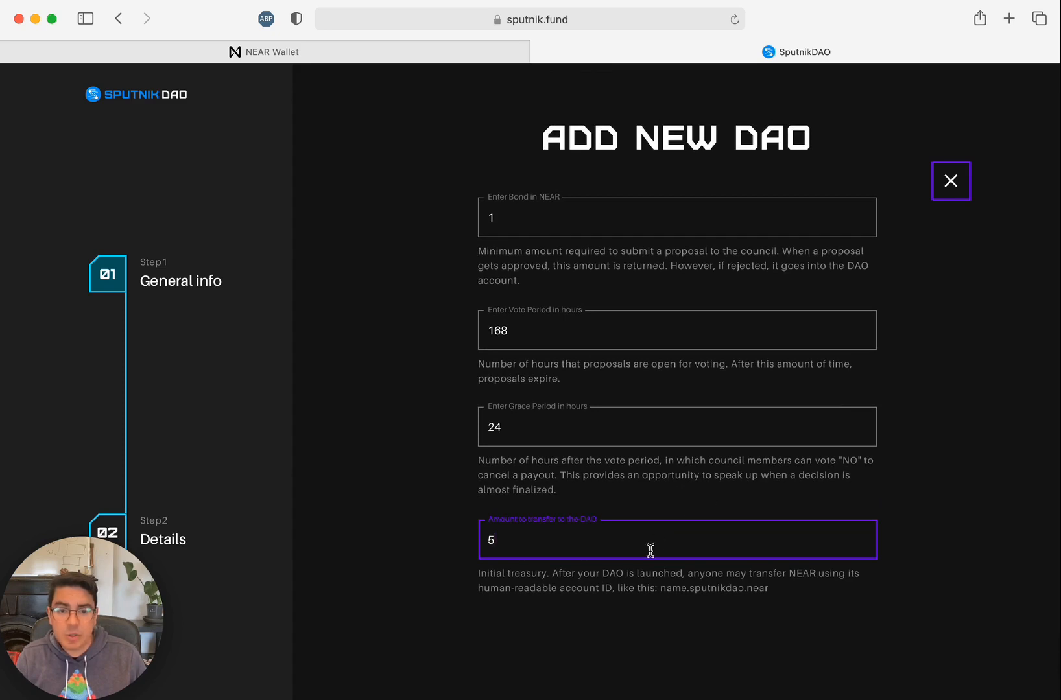
{"action": "type", "text": "0"}
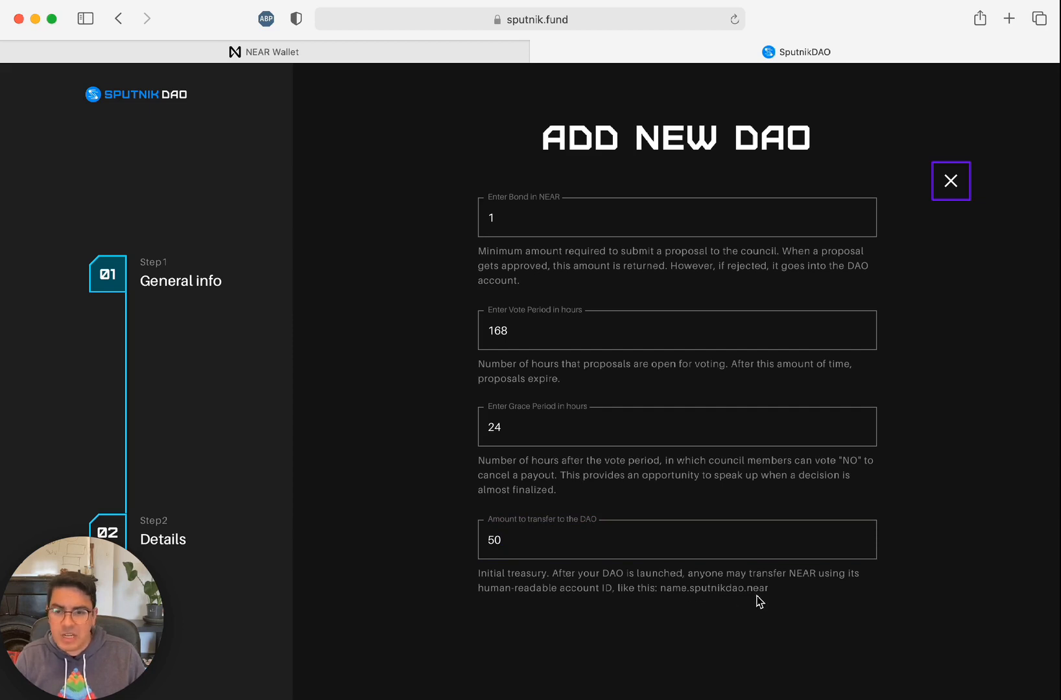
{"action": "scroll", "scroll_direction": "down", "scroll_amount": 3}
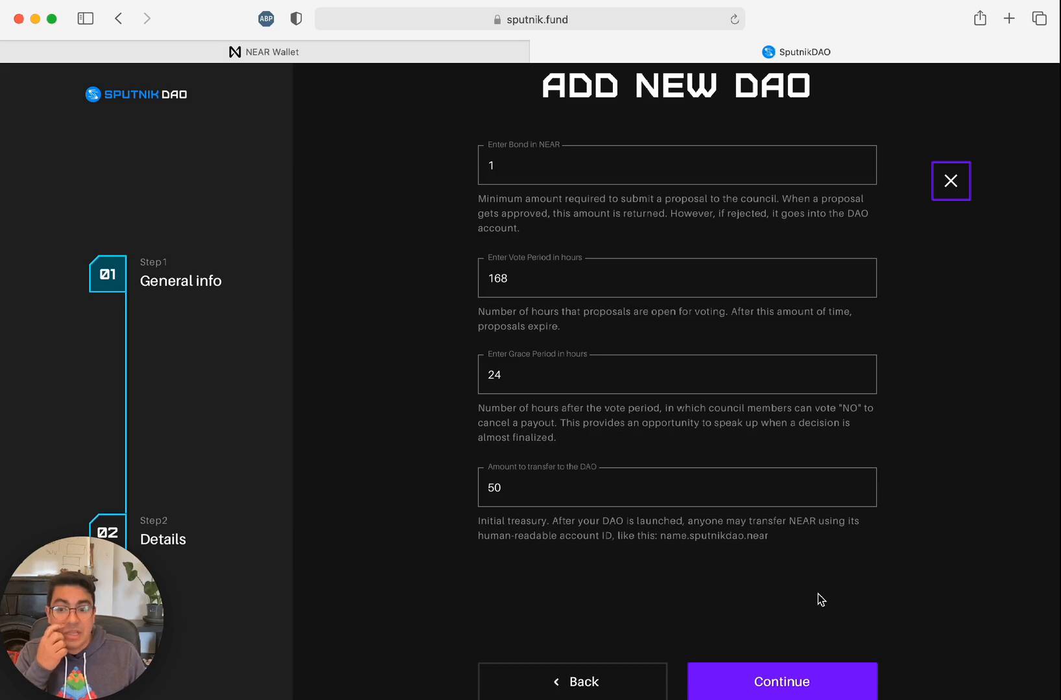
{"action": "scroll", "scroll_direction": "down", "scroll_amount": 3}
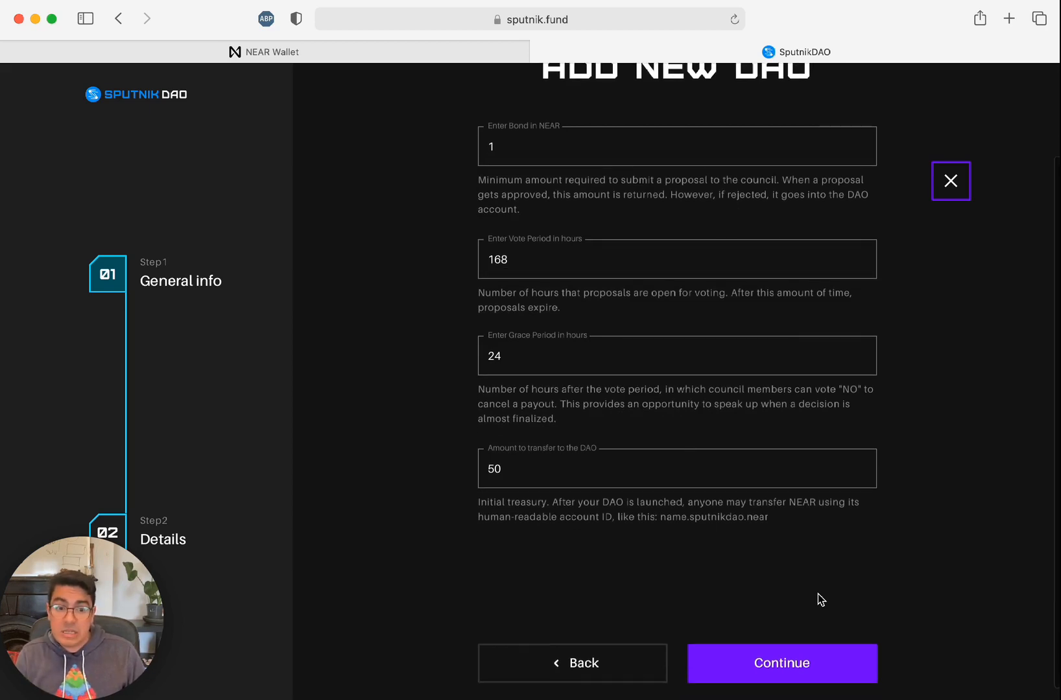
{"action": "mouse_move", "coordinate": [781, 673]}
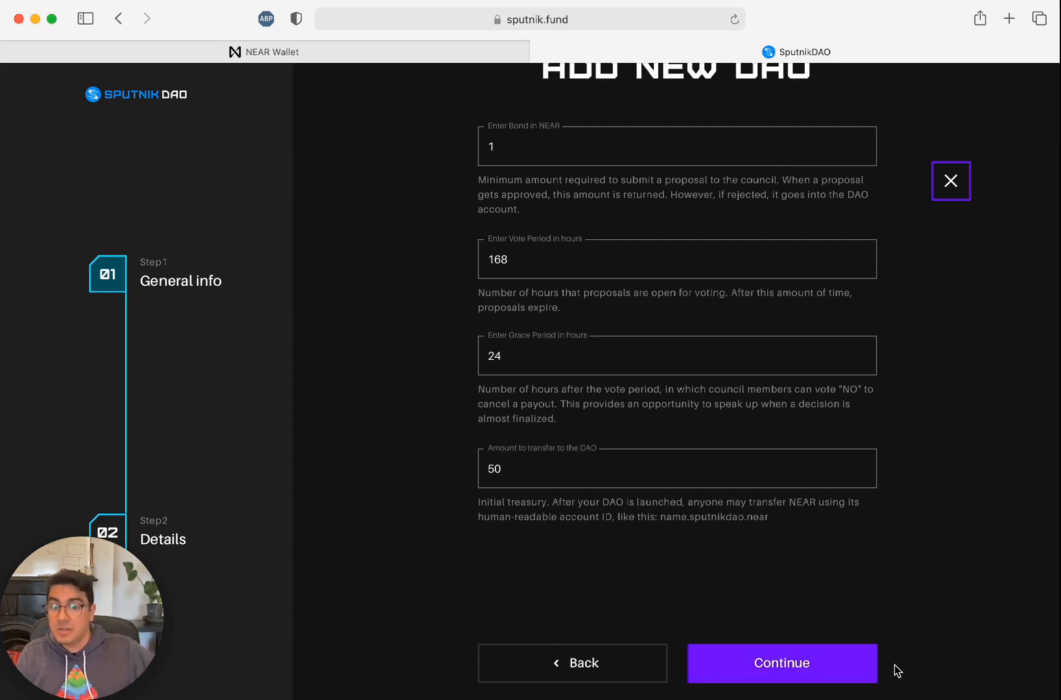
Submit the DAO creation and approve the 50 NEAR transfer in NEAR Wallet
{"action": "left_click", "coordinate": [781, 663]}
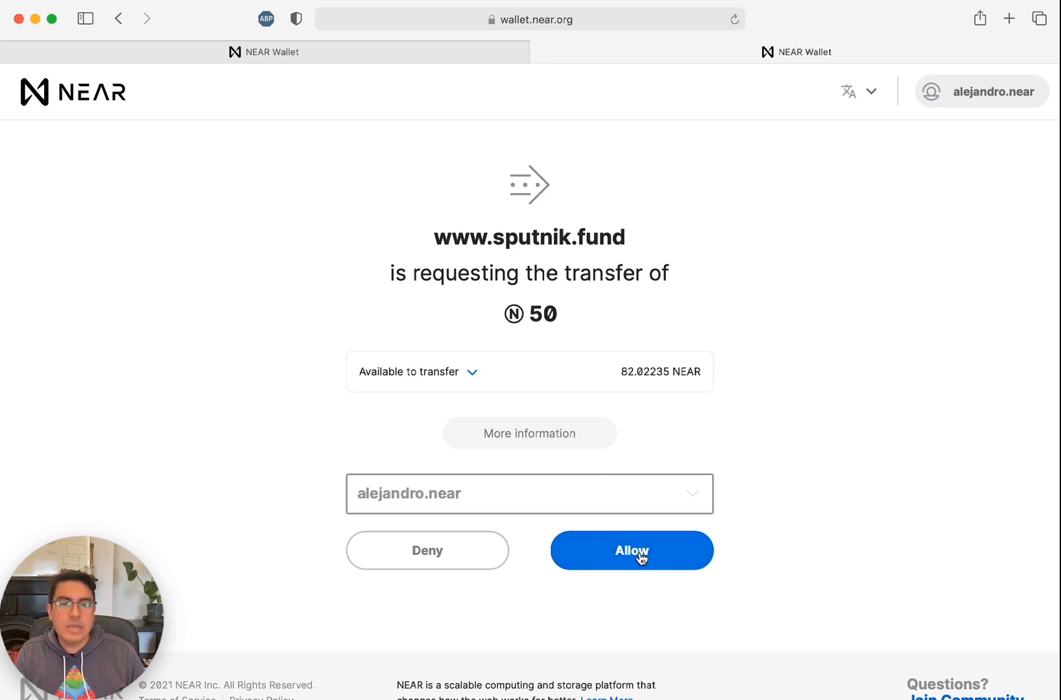
{"action": "left_click", "coordinate": [631, 550]}
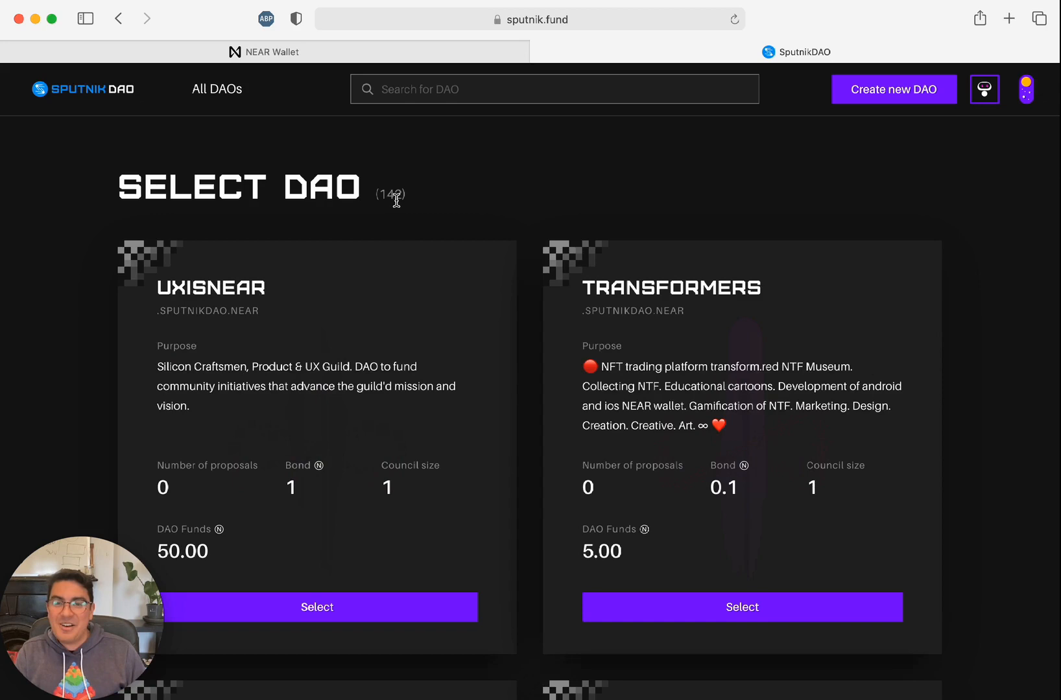
Scroll the DAO list to the new UXISNEAR card showing bond 1 and 50.00 funds
{"action": "scroll", "scroll_direction": "down", "scroll_amount": 3}
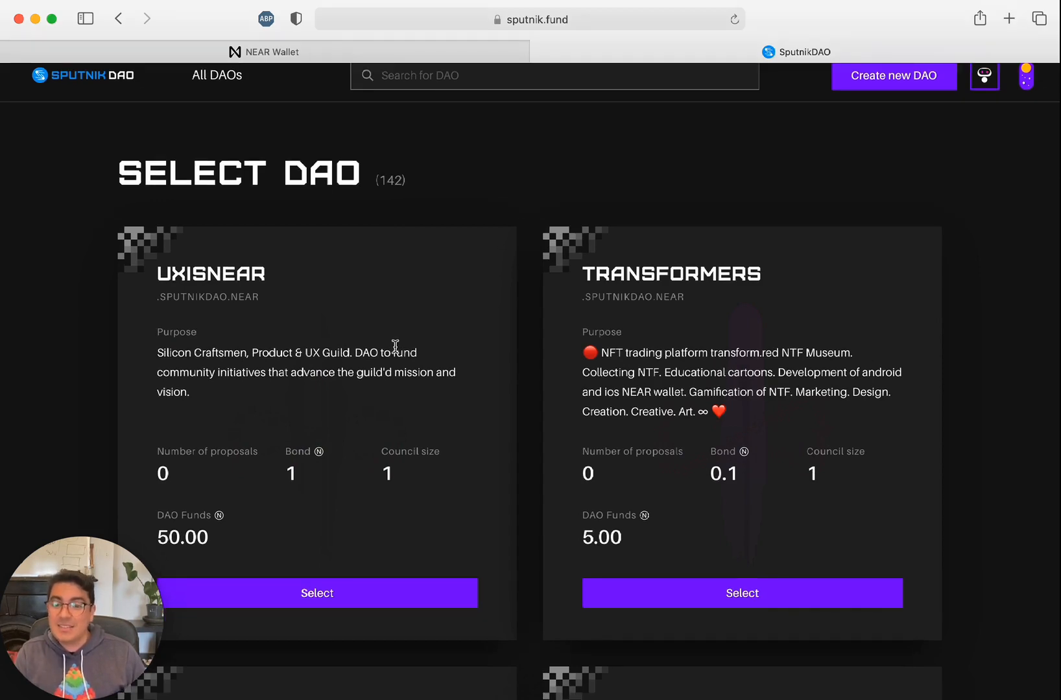
{"action": "mouse_move", "coordinate": [240, 316]}
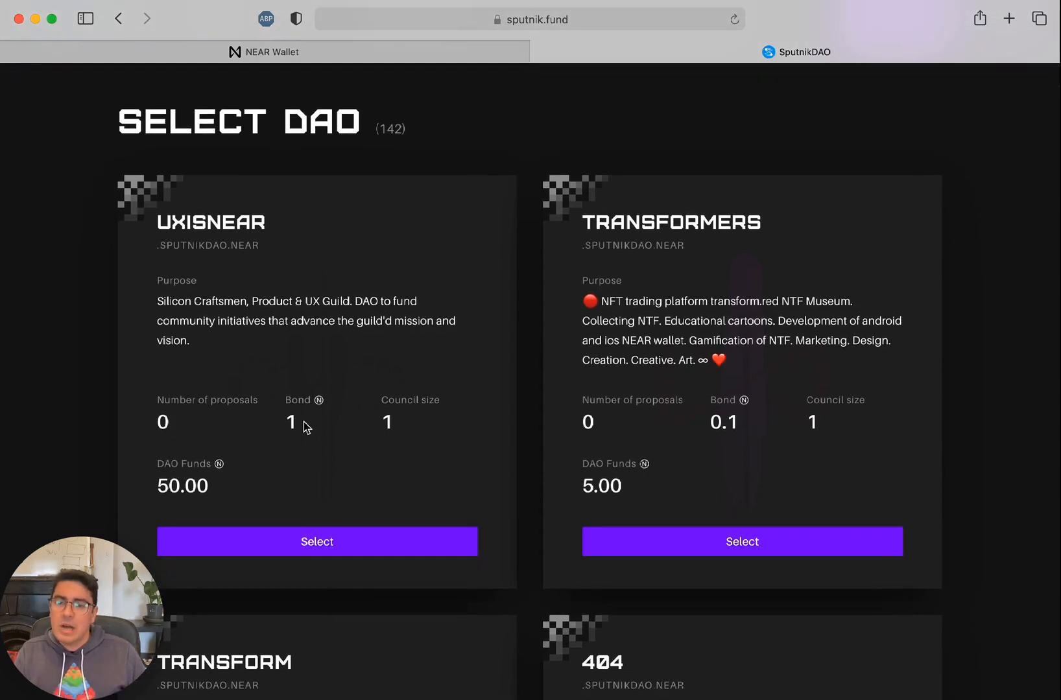
{"action": "mouse_move", "coordinate": [387, 442]}
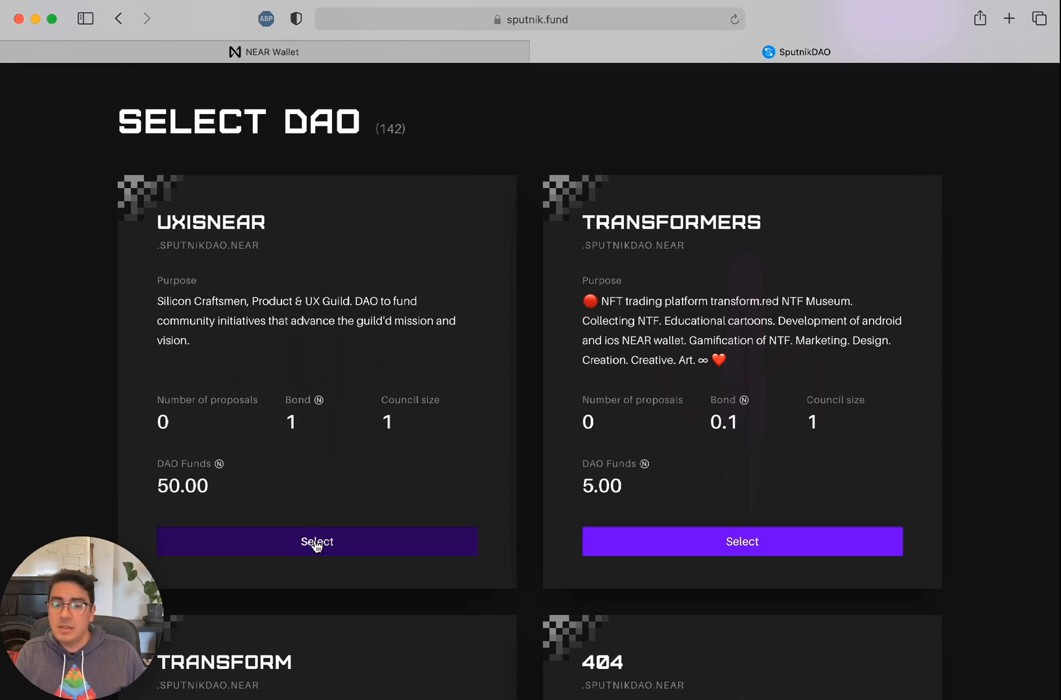
Select the UXISNEAR card to view its page with 50.00 funds and 7-day vote period
{"action": "left_click", "coordinate": [317, 541]}
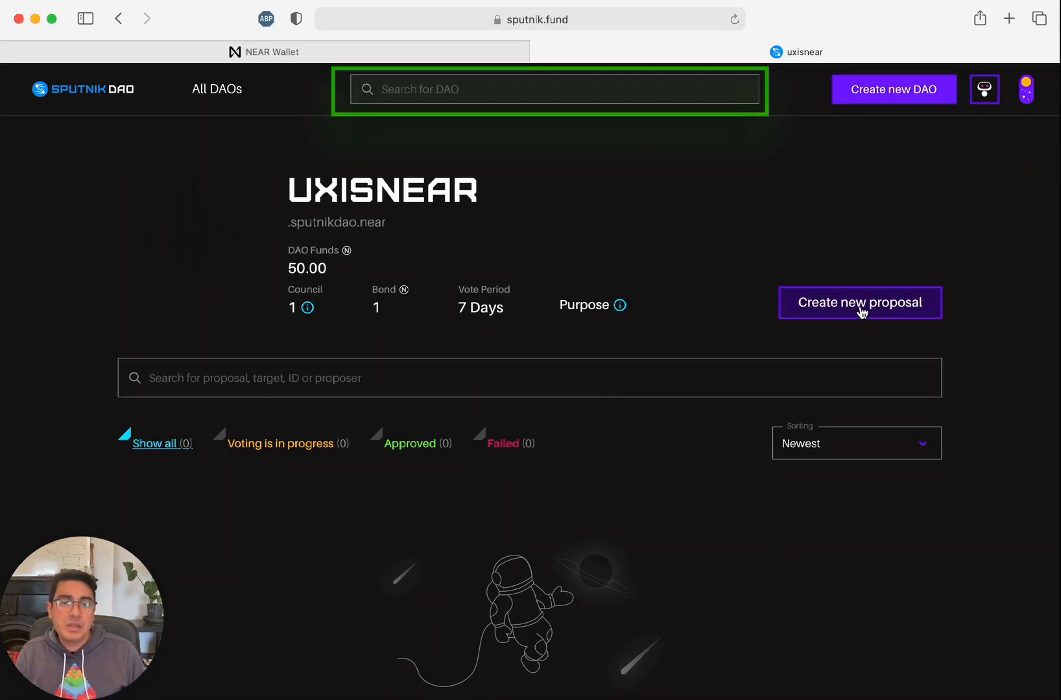
{"action": "left_click", "coordinate": [859, 302]}
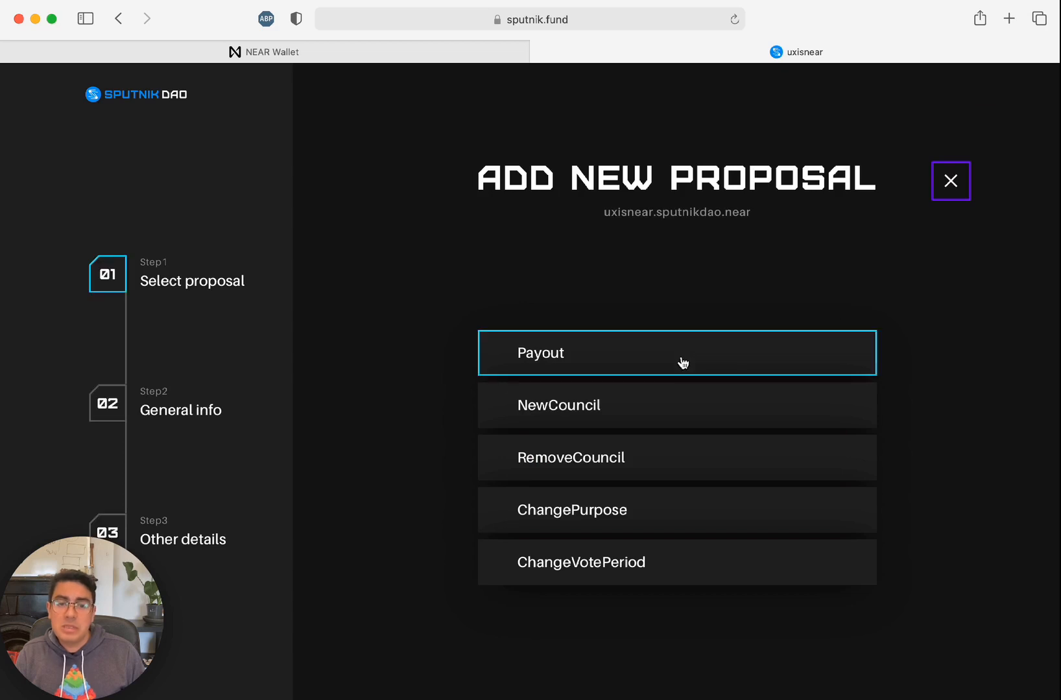
{"action": "mouse_move", "coordinate": [705, 364]}
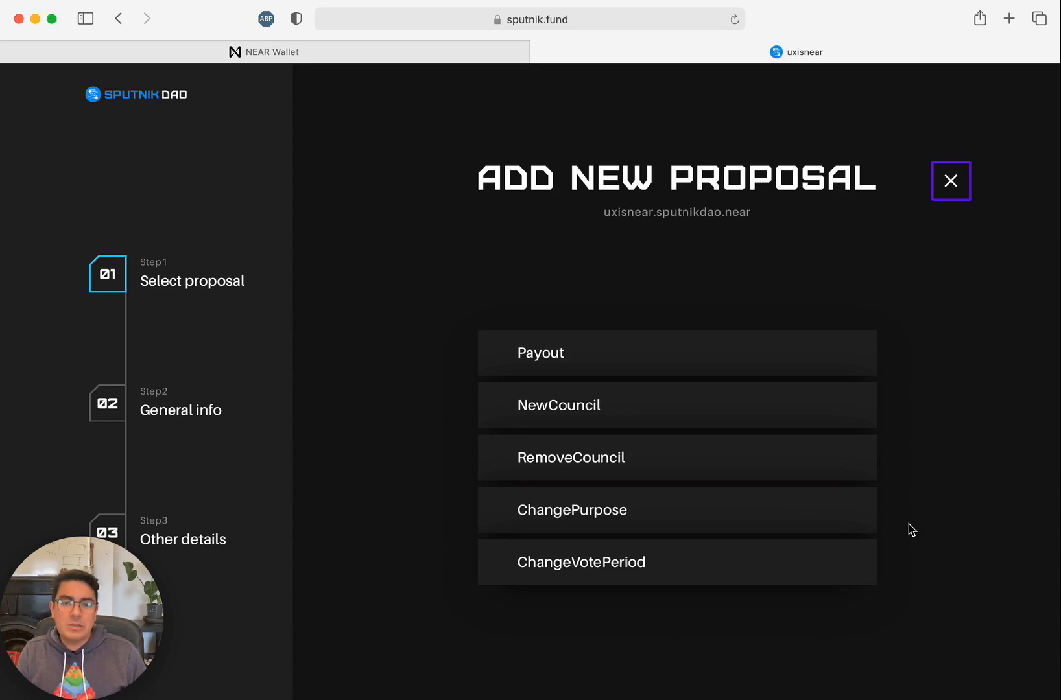
{"action": "left_click", "coordinate": [540, 353]}
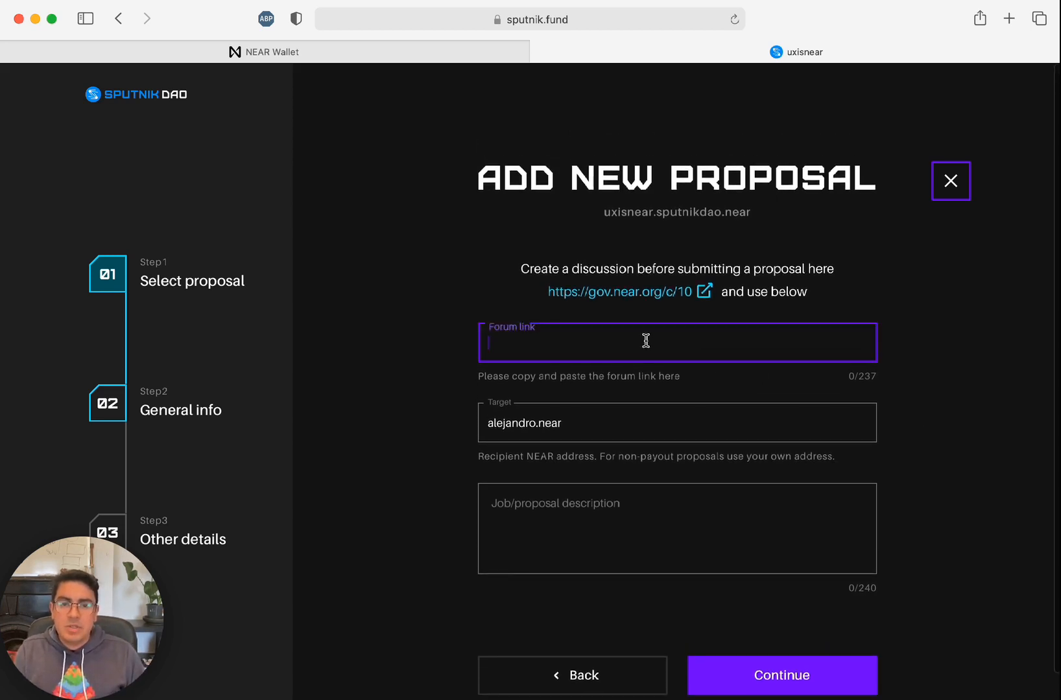
{"action": "mouse_move", "coordinate": [650, 301]}
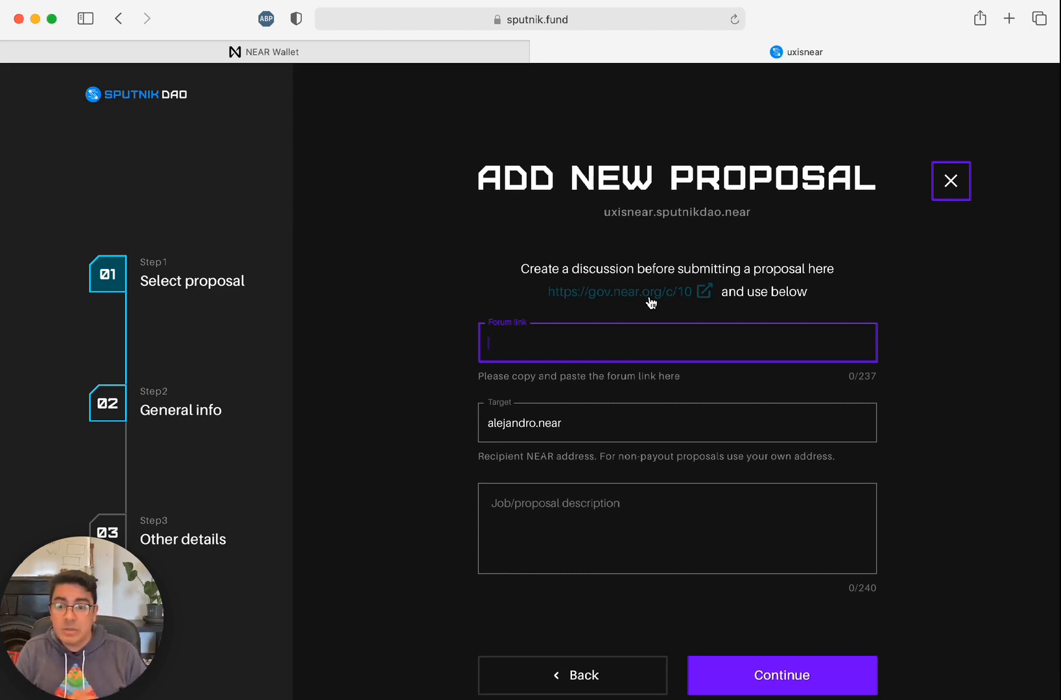
{"action": "left_click", "coordinate": [676, 541]}
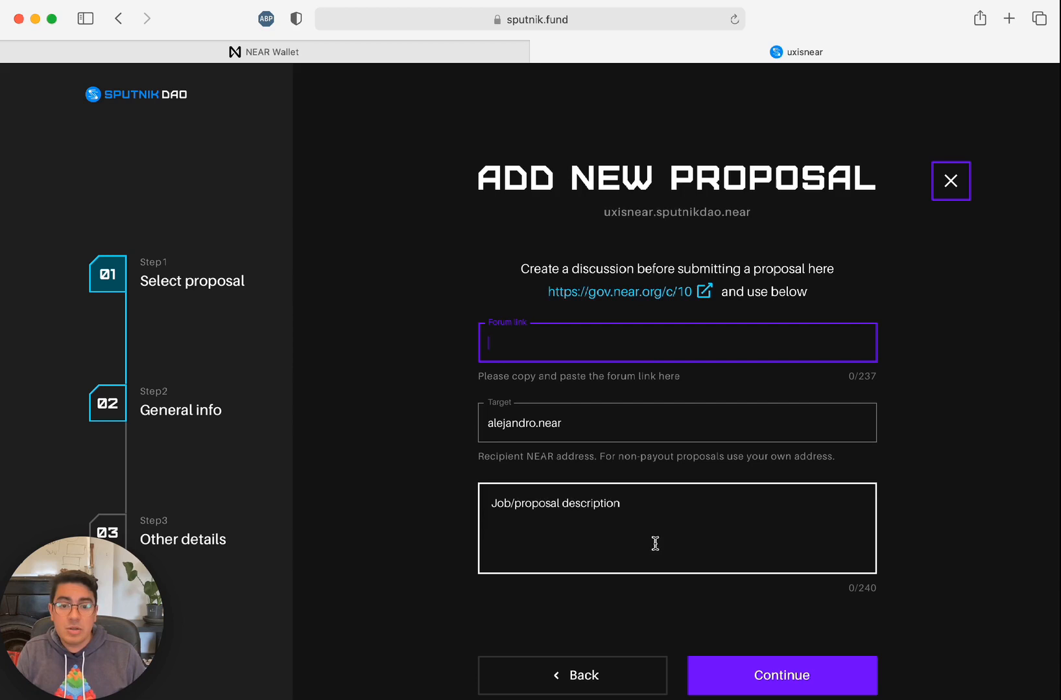
{"action": "left_click", "coordinate": [676, 528]}
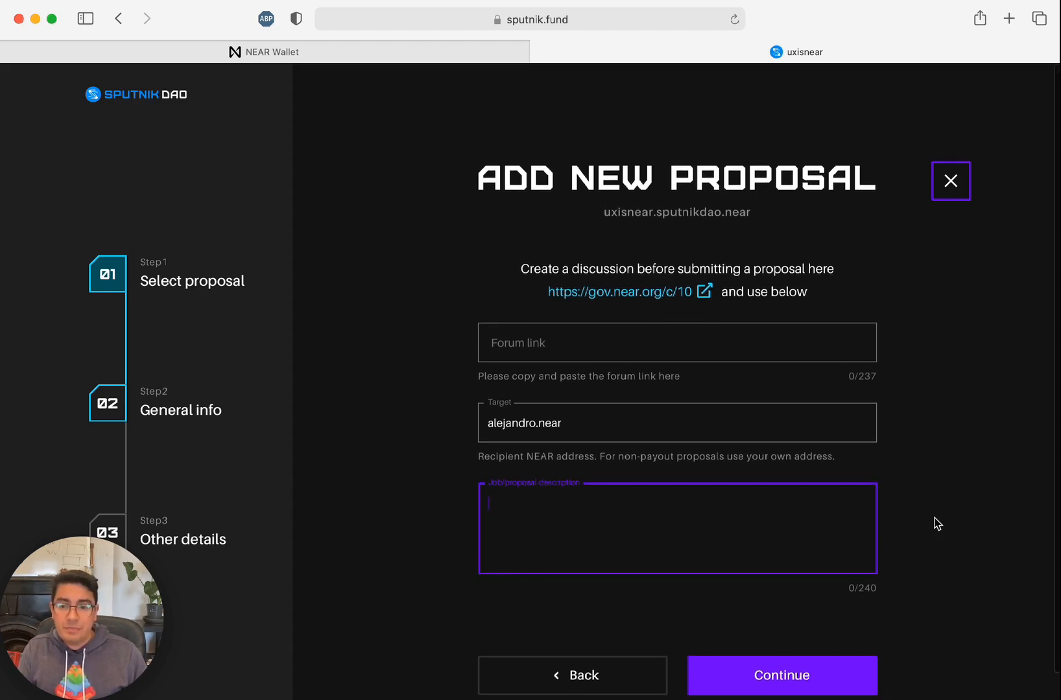
{"action": "mouse_move", "coordinate": [920, 515]}
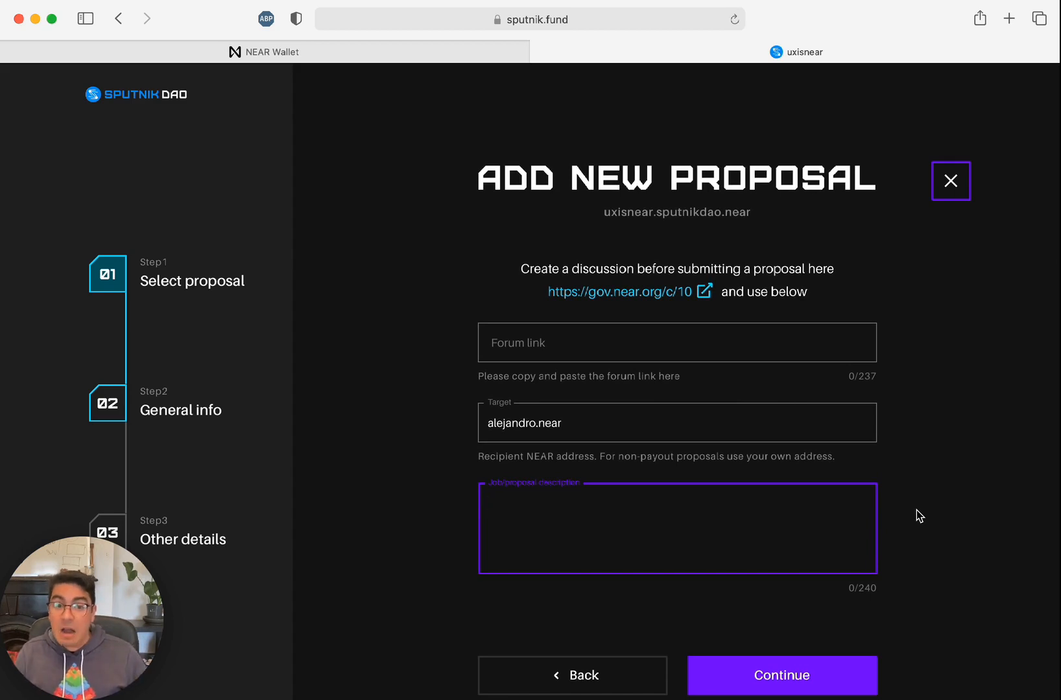
{"action": "mouse_move", "coordinate": [951, 182]}
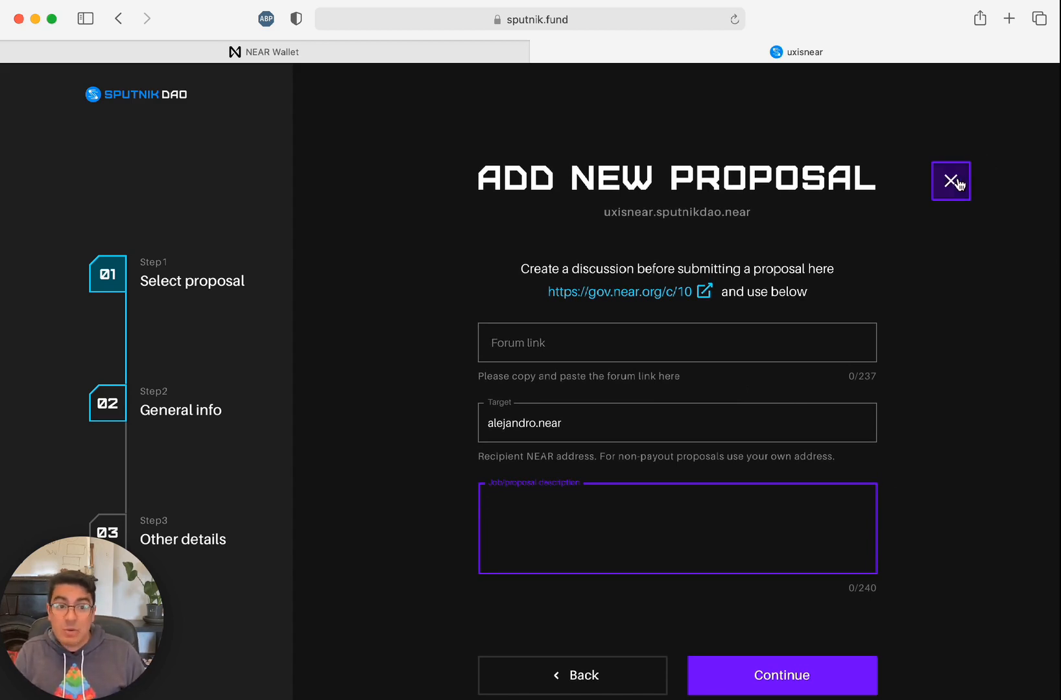
Close the Add New Proposal form, returning to the UXISNEAR DAO page with 50.00 funds
{"action": "left_click", "coordinate": [951, 183]}
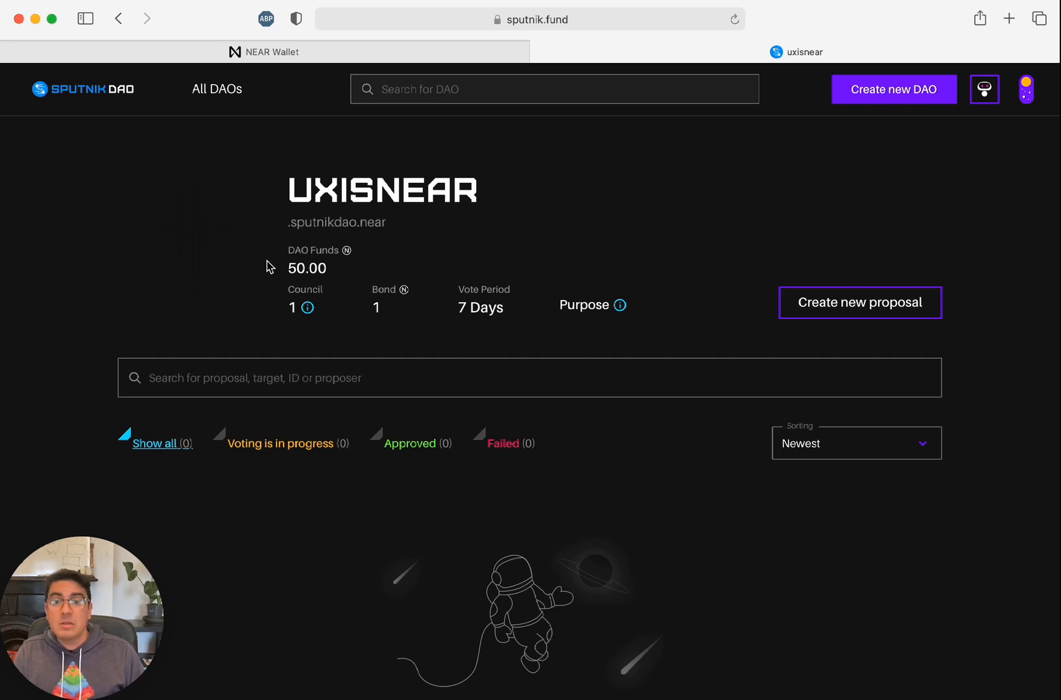
{"action": "mouse_move", "coordinate": [319, 284]}
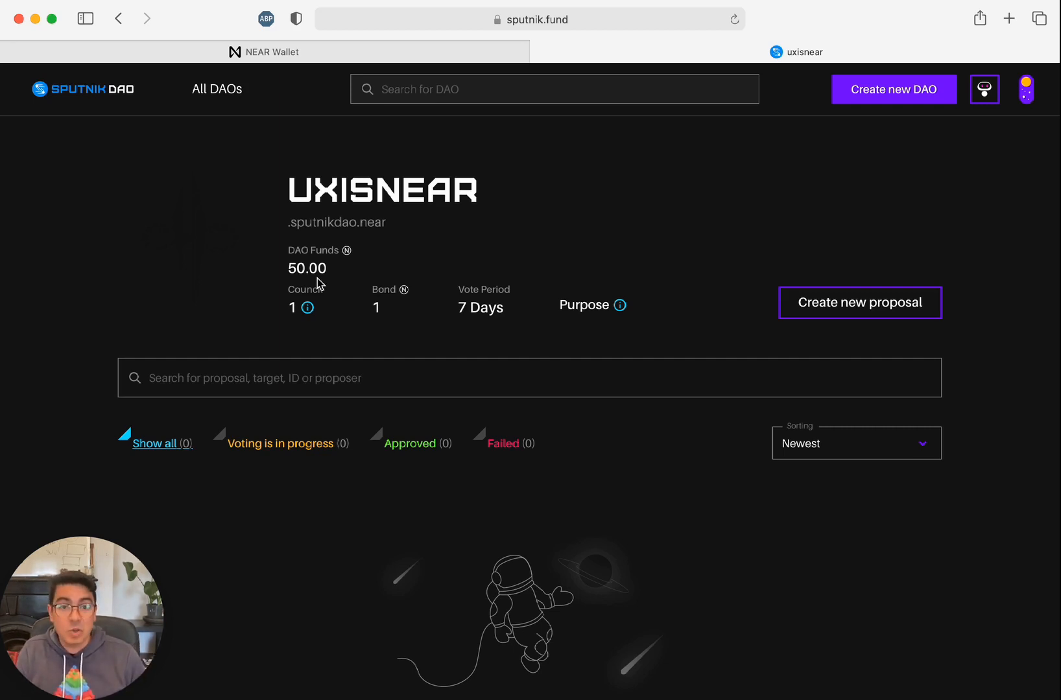
{"action": "mouse_move", "coordinate": [482, 281]}
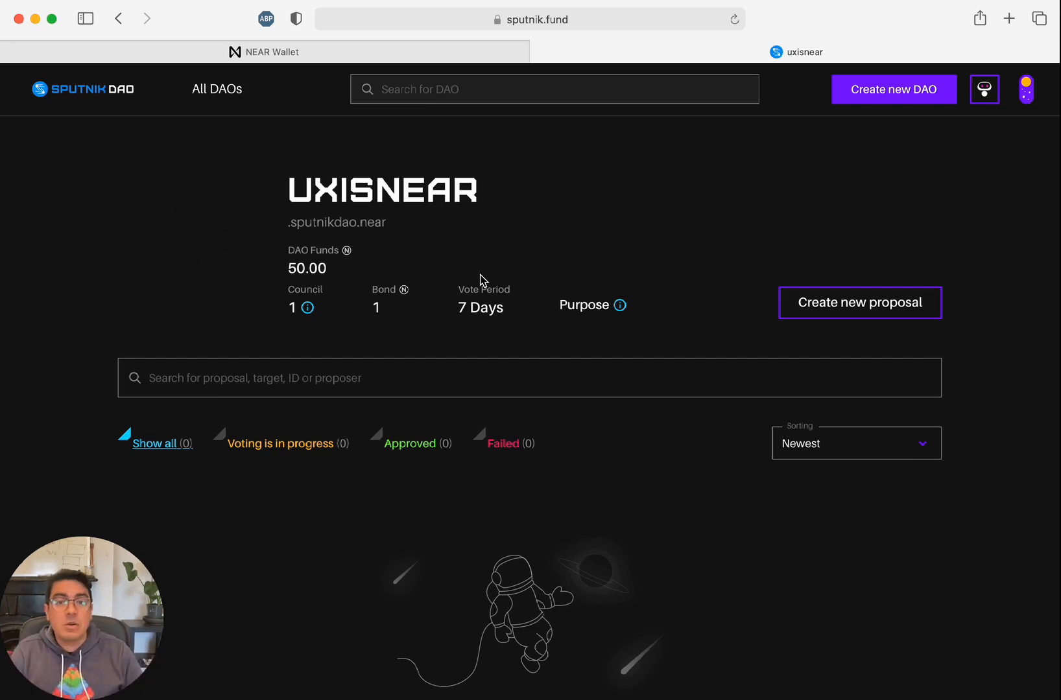
{"action": "mouse_move", "coordinate": [571, 275]}
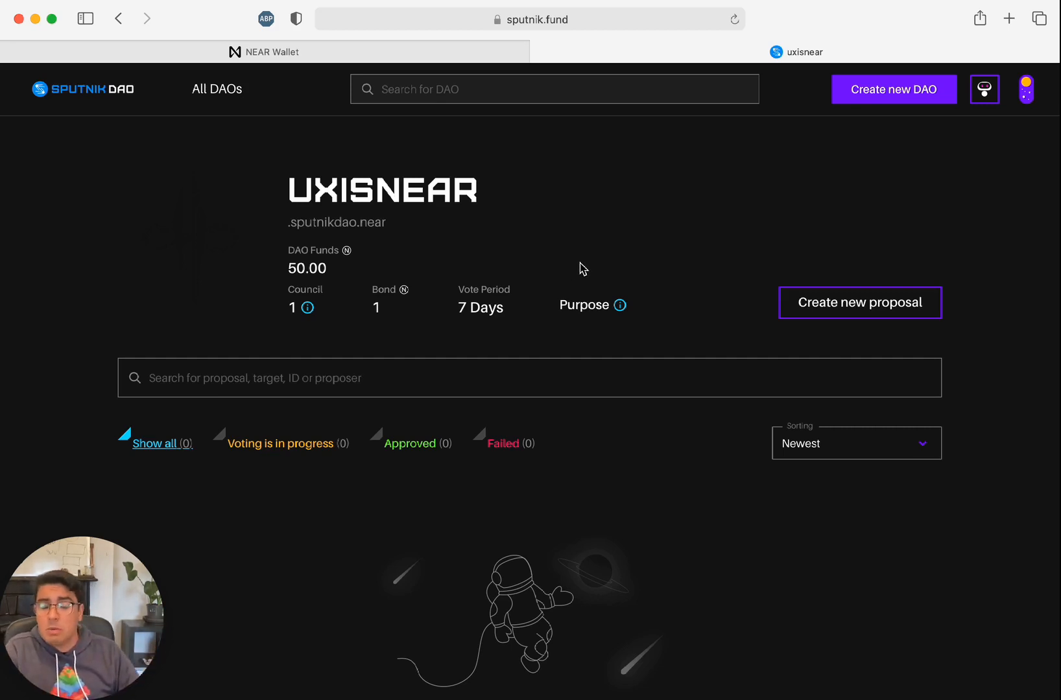
{"action": "mouse_move", "coordinate": [695, 235]}
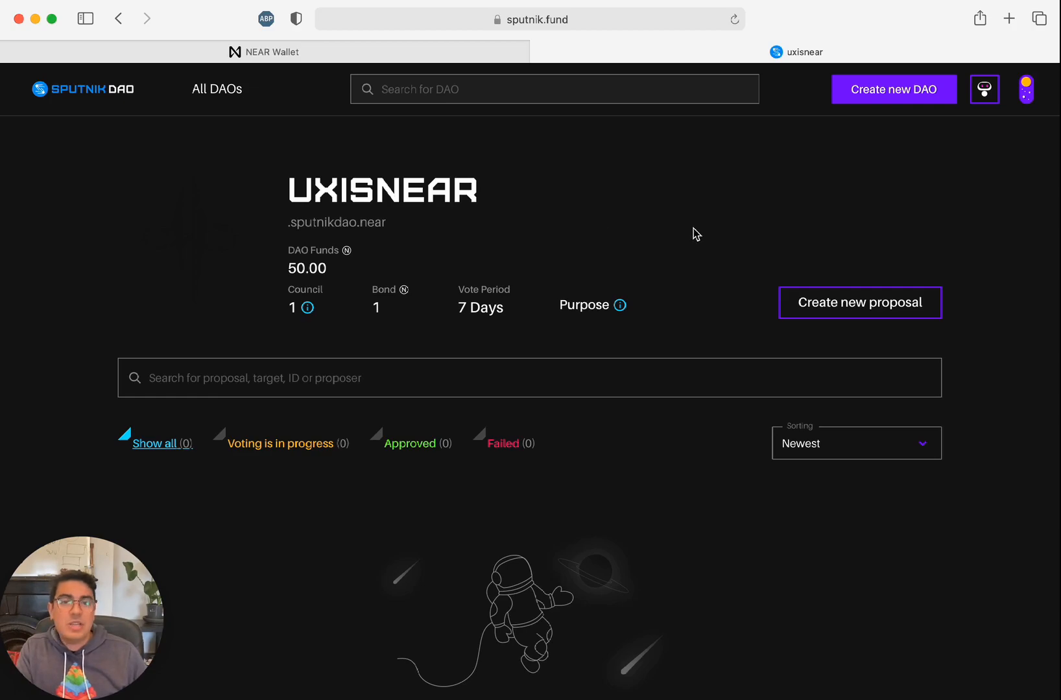